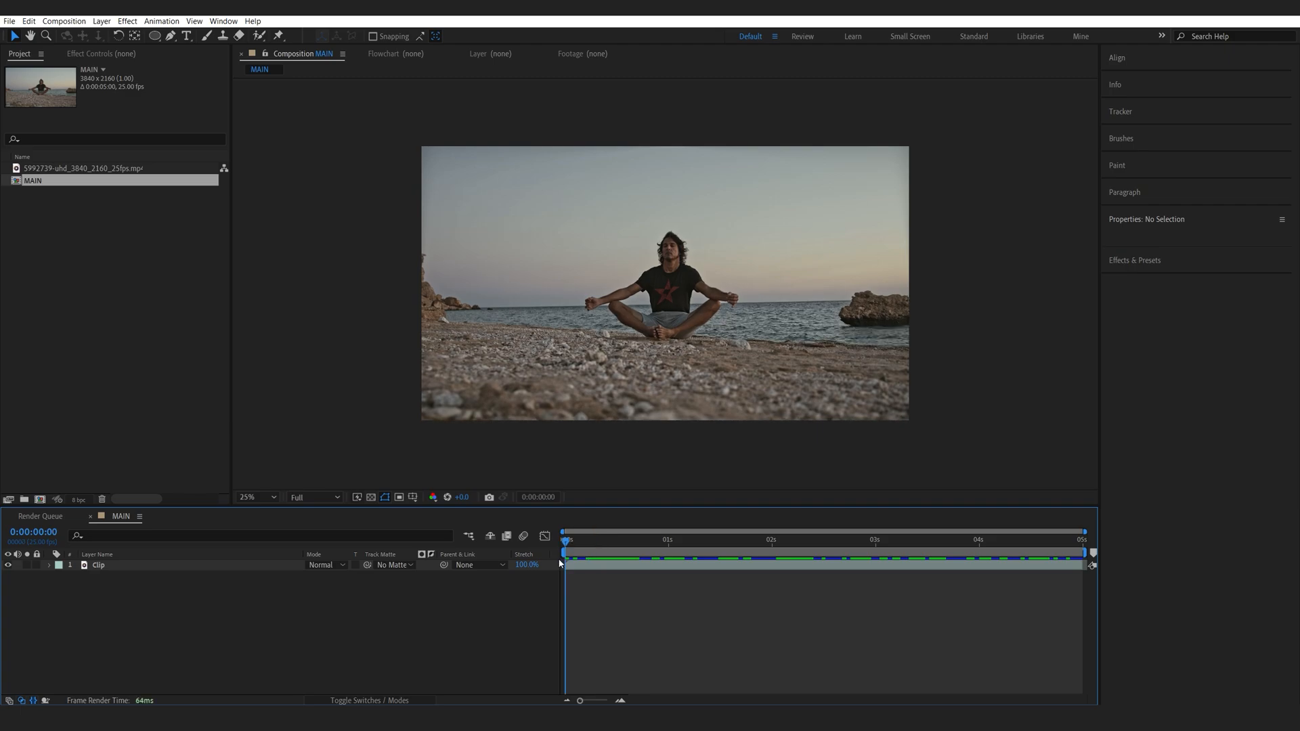
Create a new solid layer named Distort above the beach clip
right_click(563, 563)
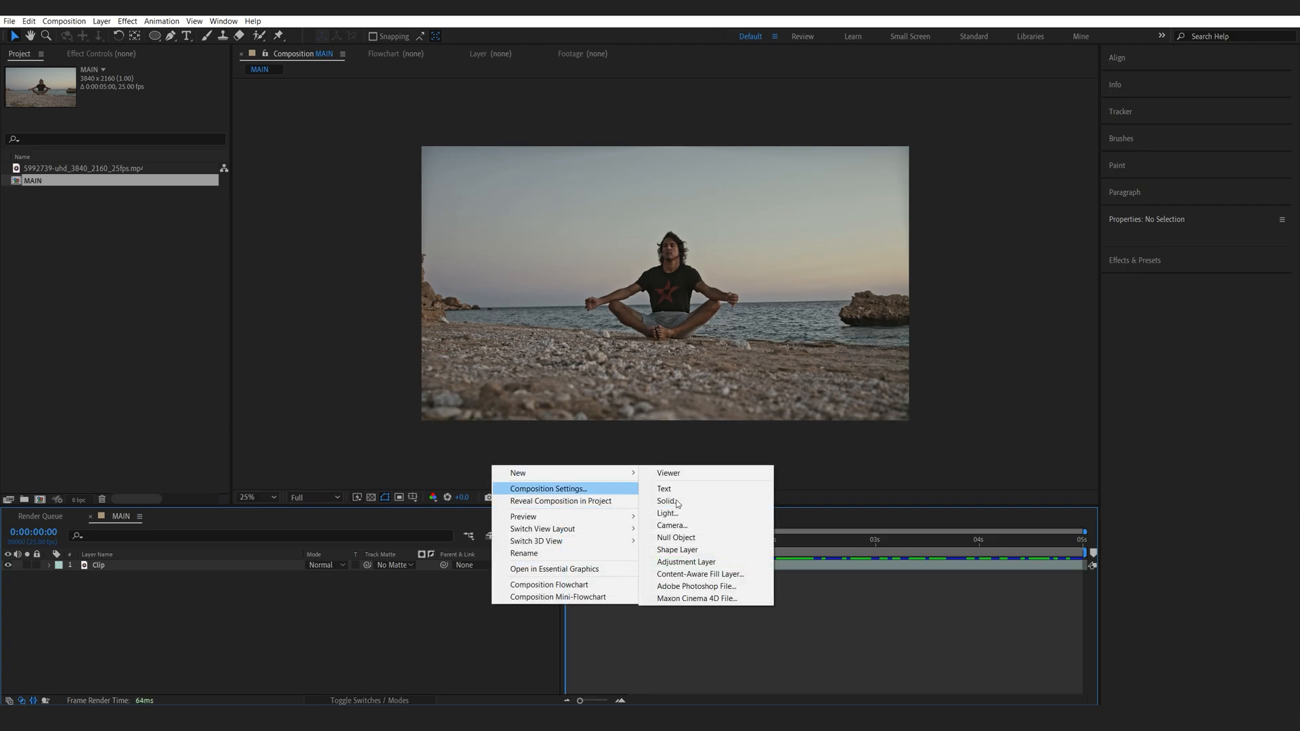
left_click(666, 501)
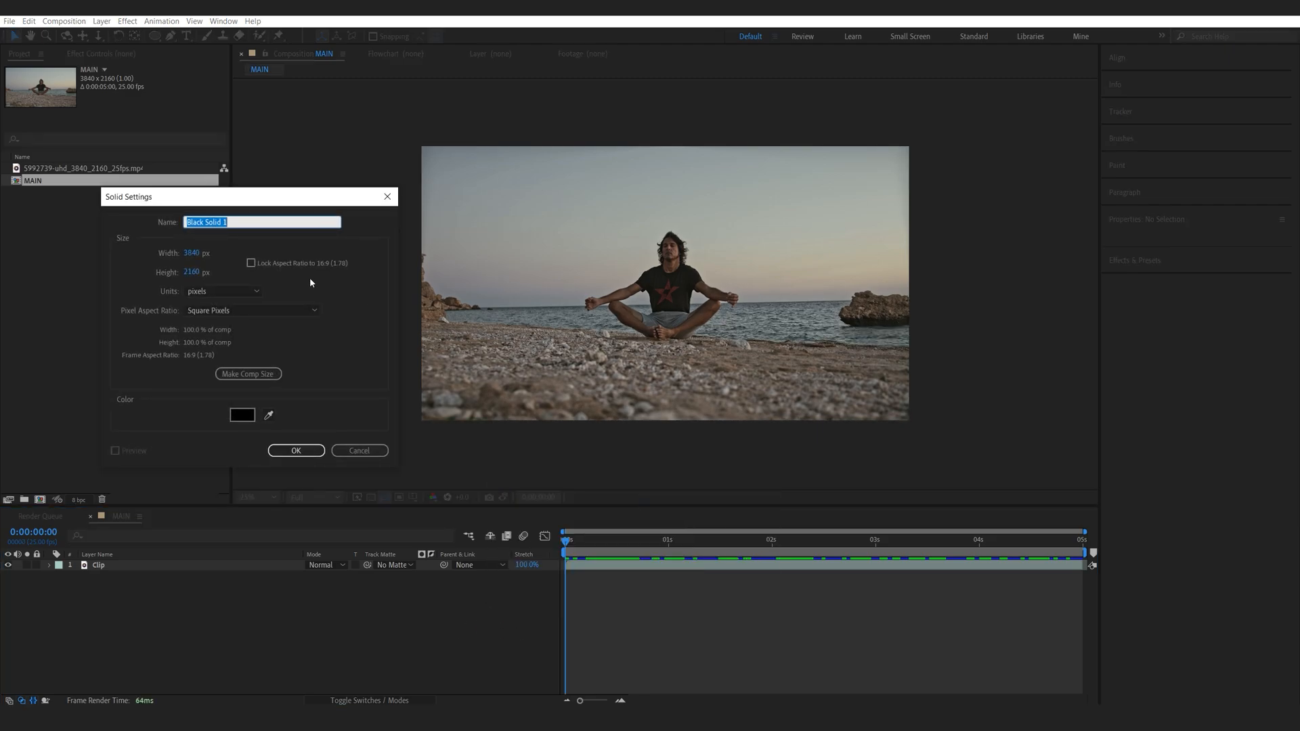
type("Distort")
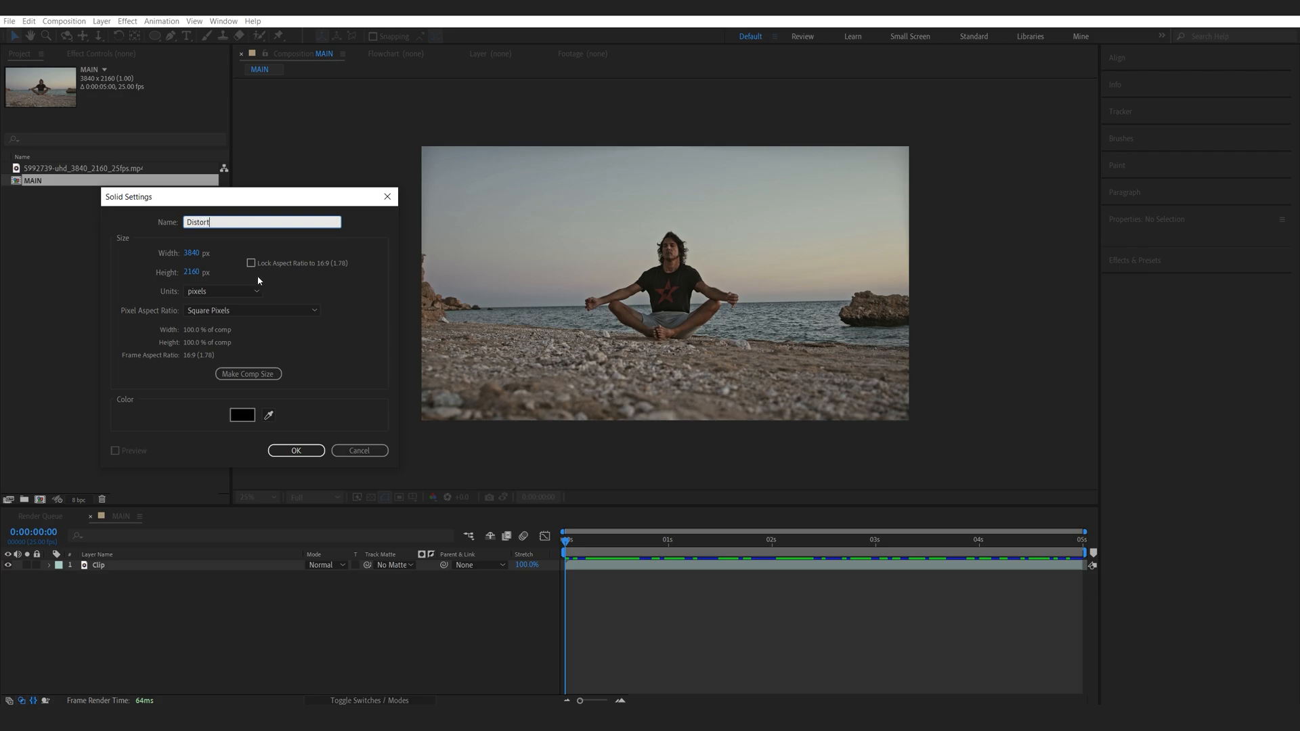
left_click(297, 450)
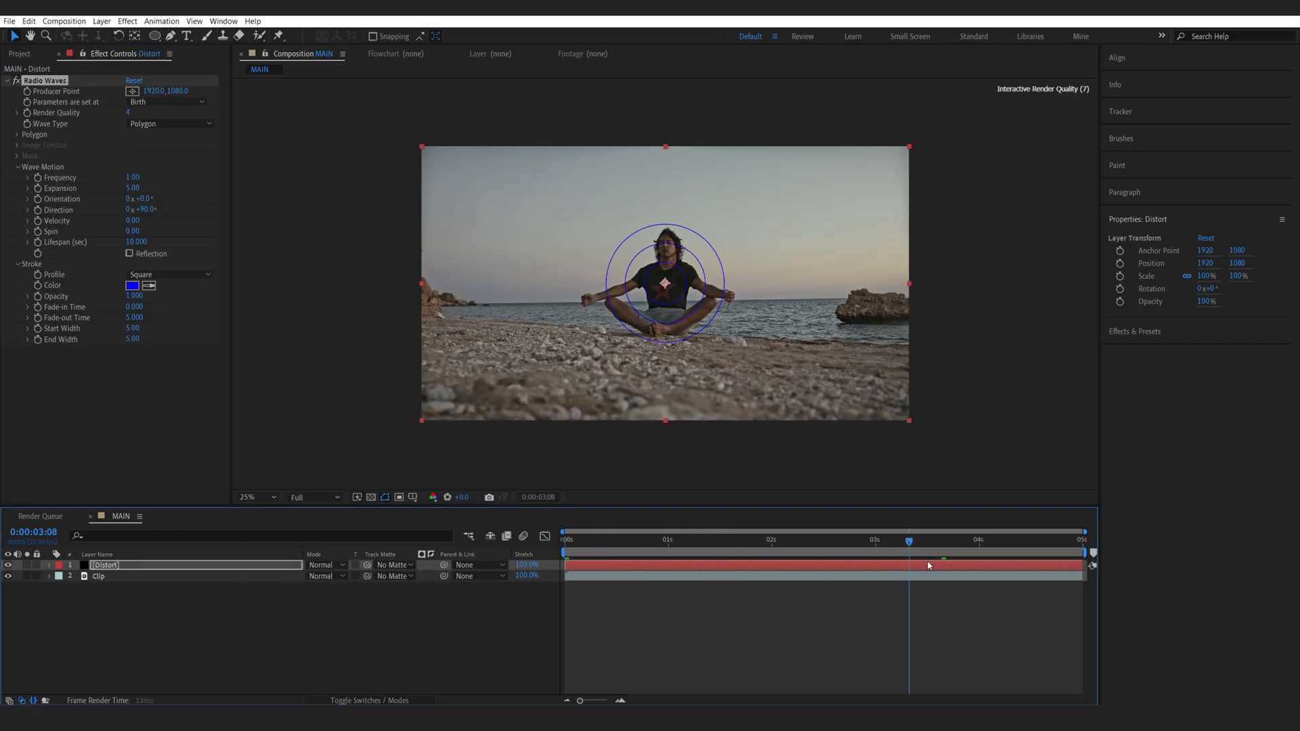
Tune Radio Waves to a 2-second lifespan with thick, wide white strokes
left_click_drag(910, 541, 979, 540)
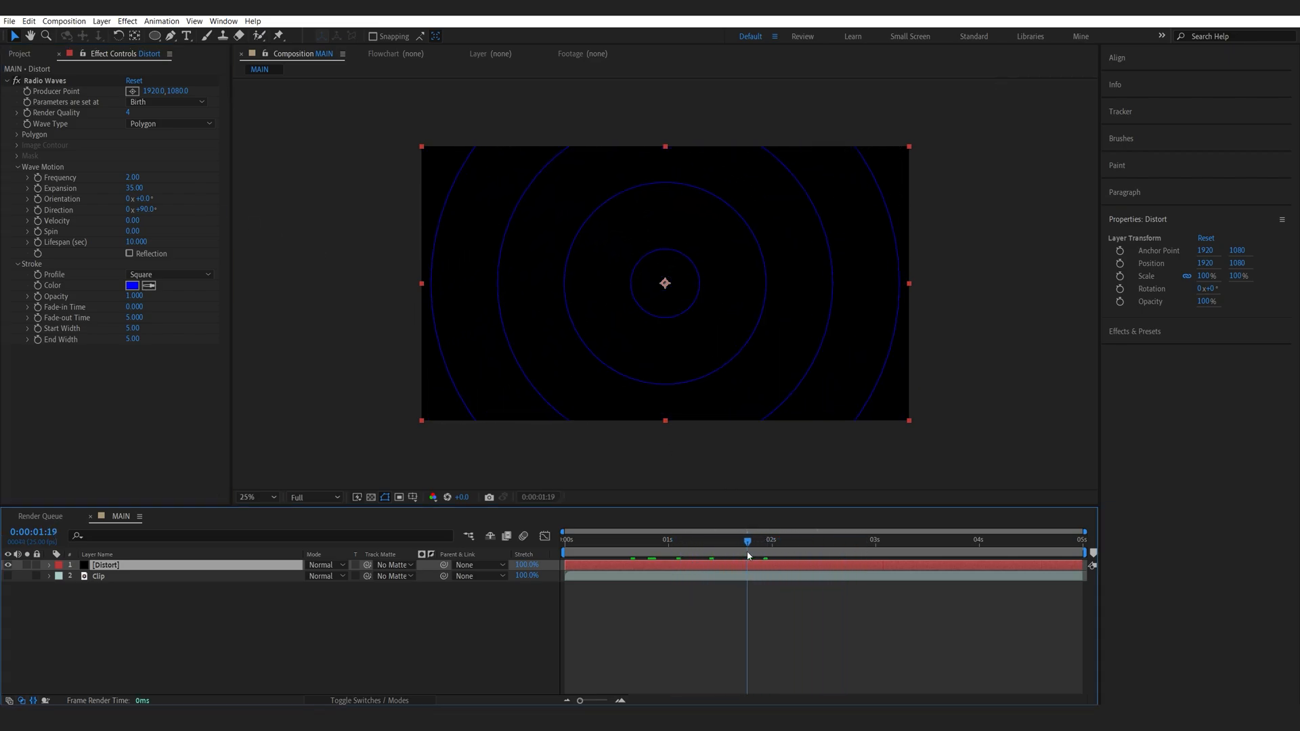
left_click(766, 540)
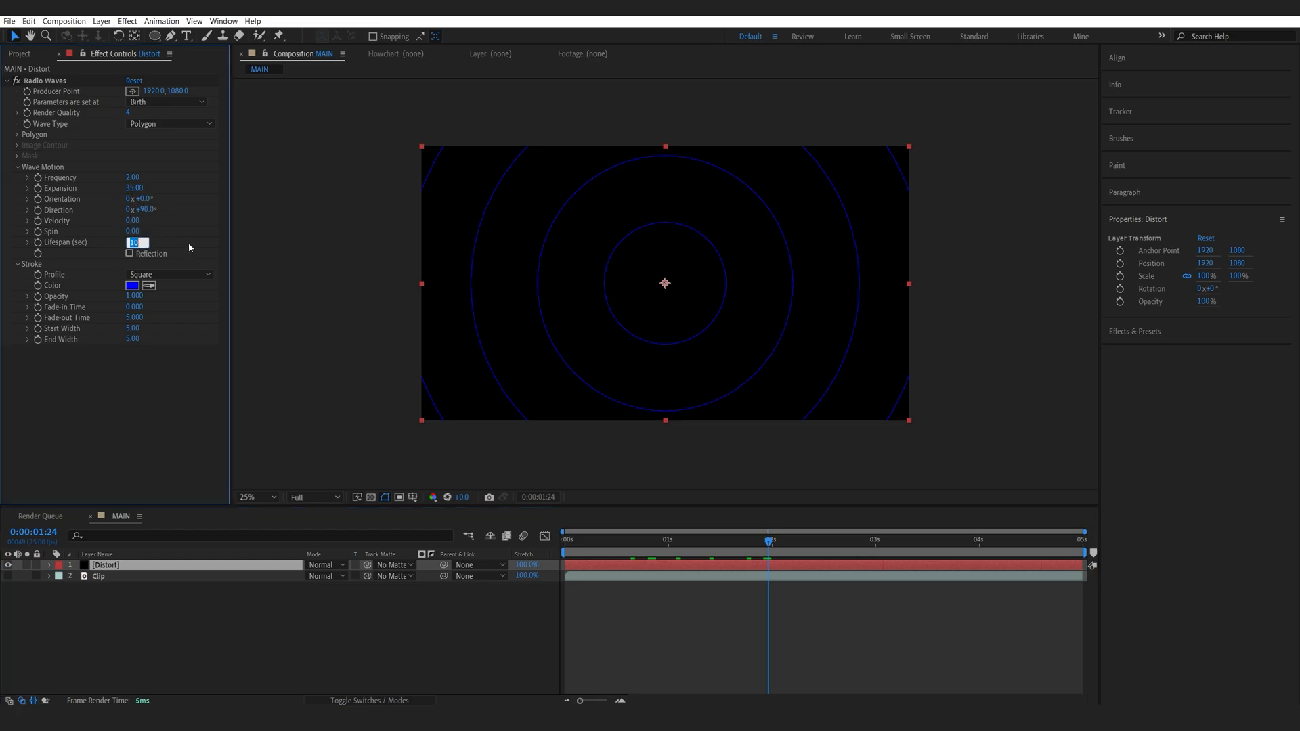
type("2.000")
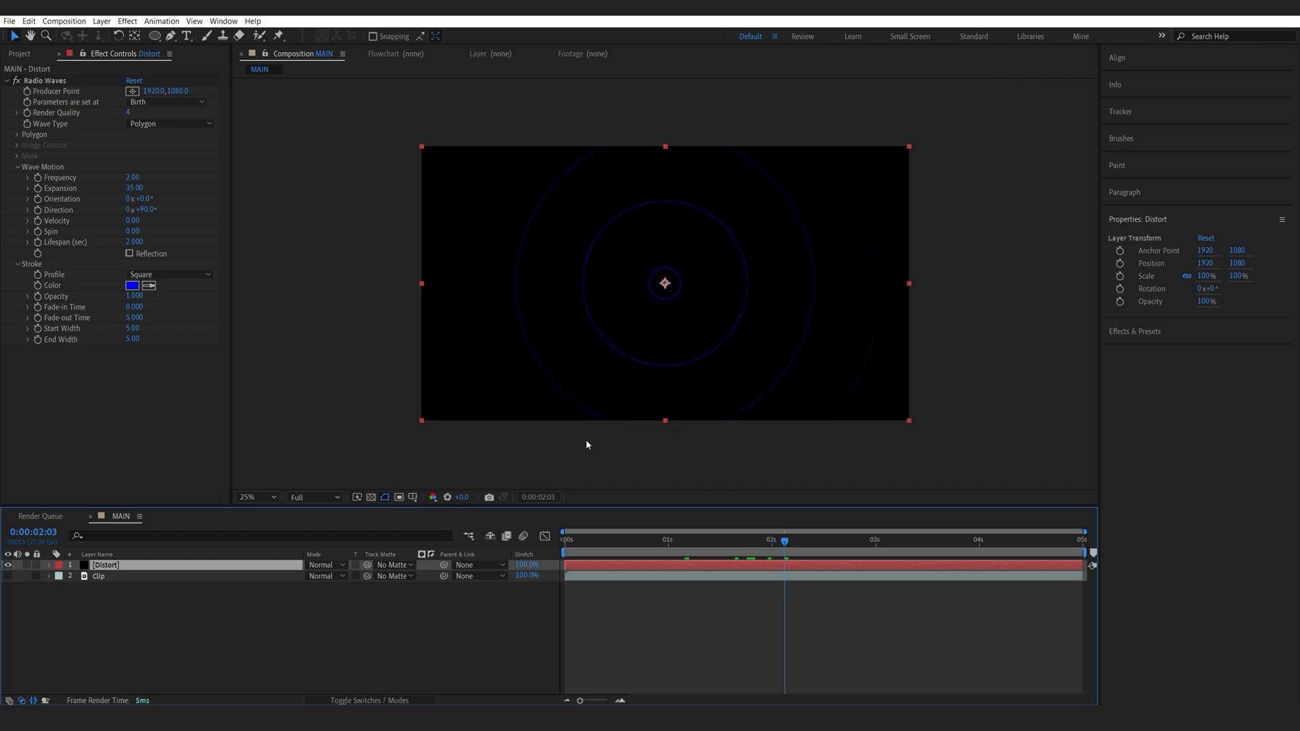
left_click(132, 286)
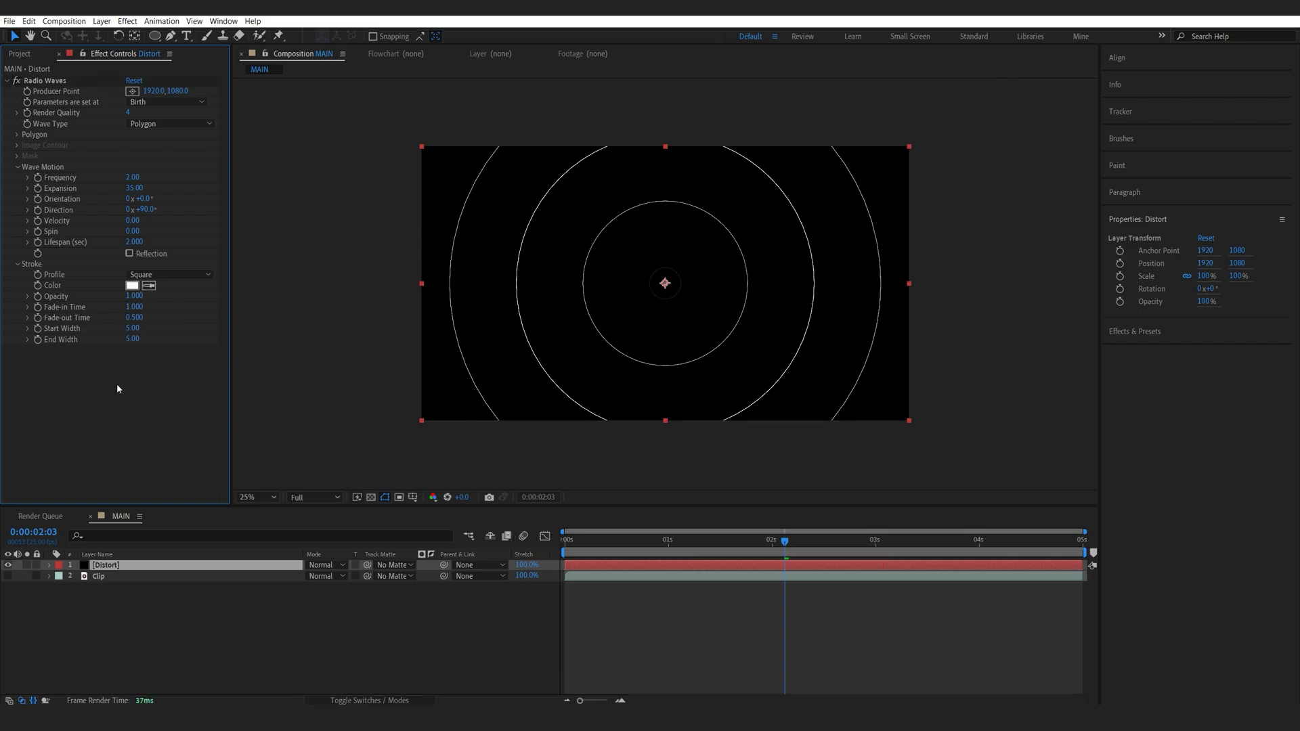
mouse_move(422, 322)
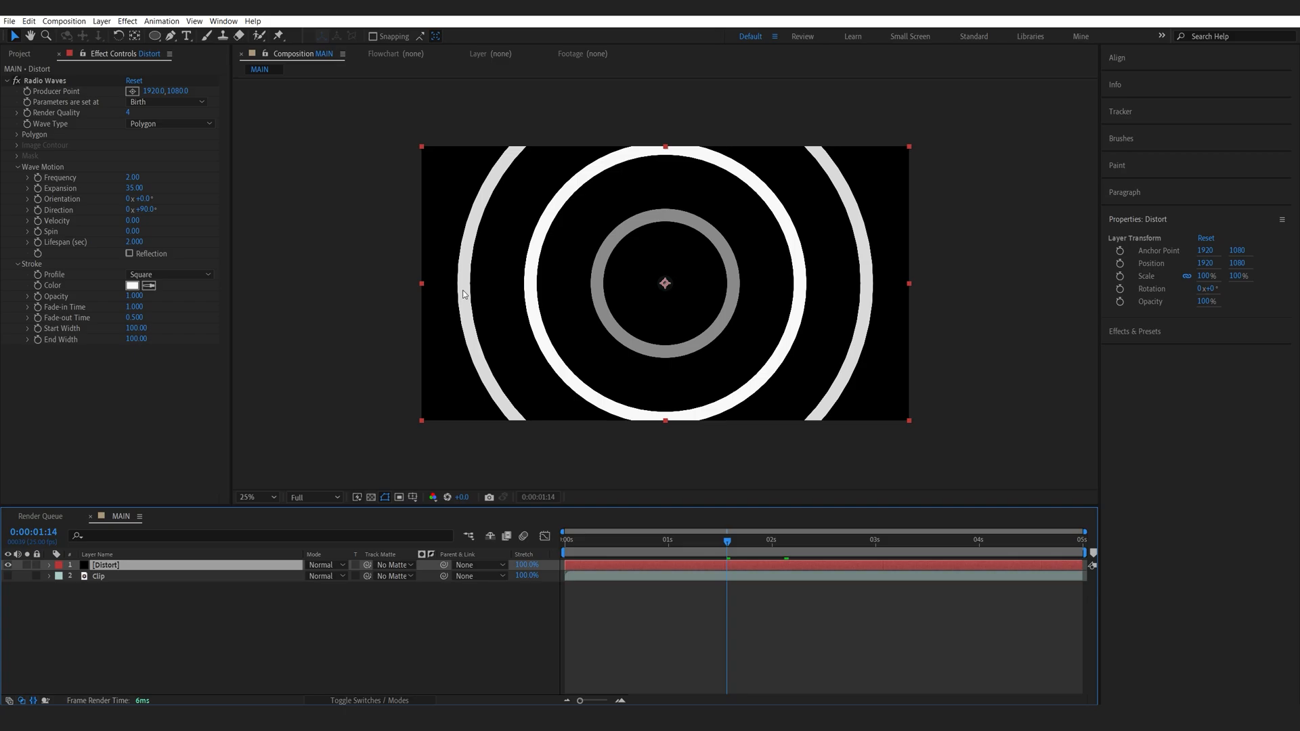
left_click(127, 253)
type("tu")
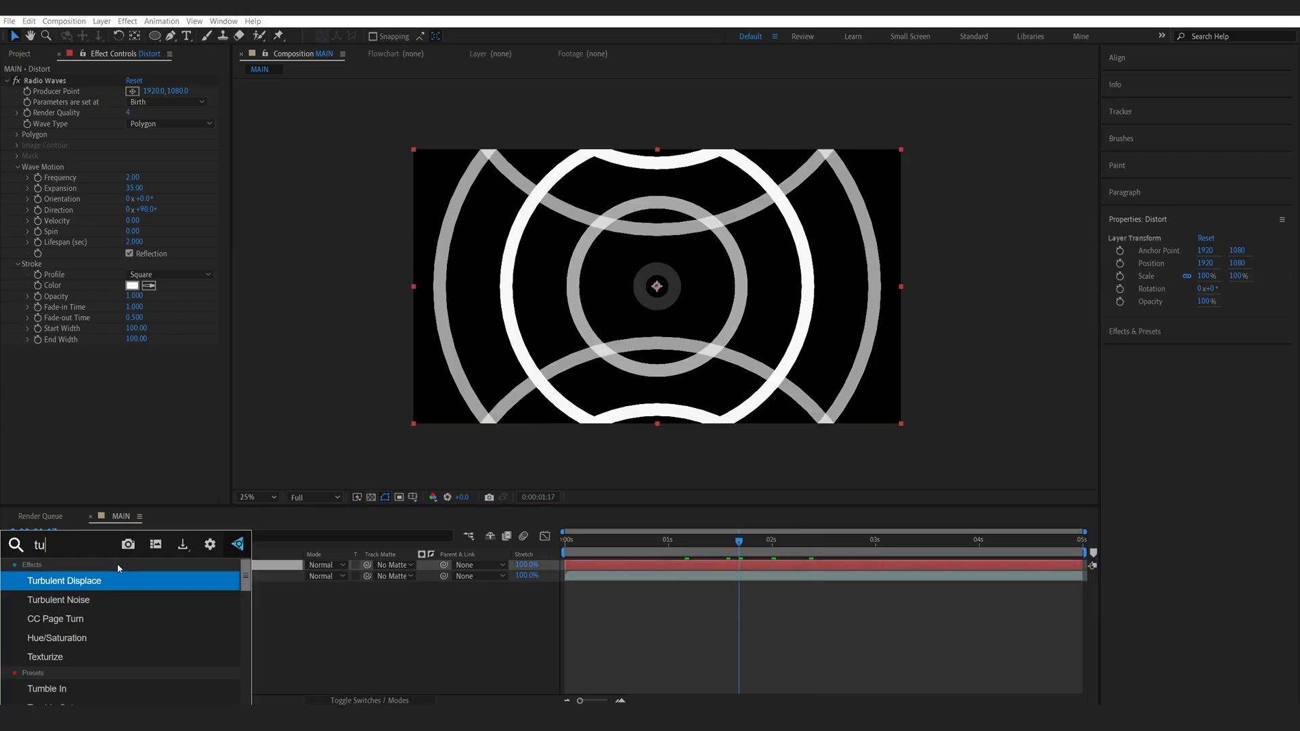
Warp the rings with Turbulent Displace and soften them with Fast Box Blur radius 30
double_click(65, 581)
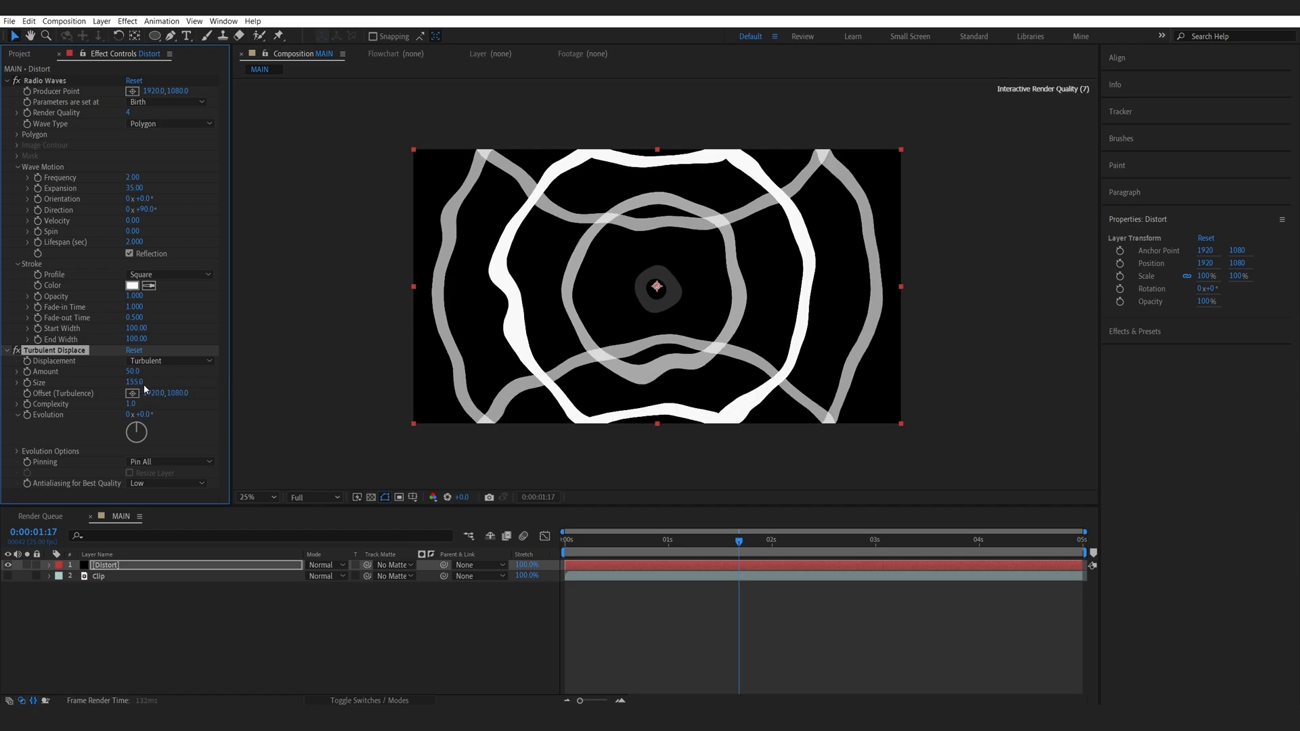
left_click(137, 371)
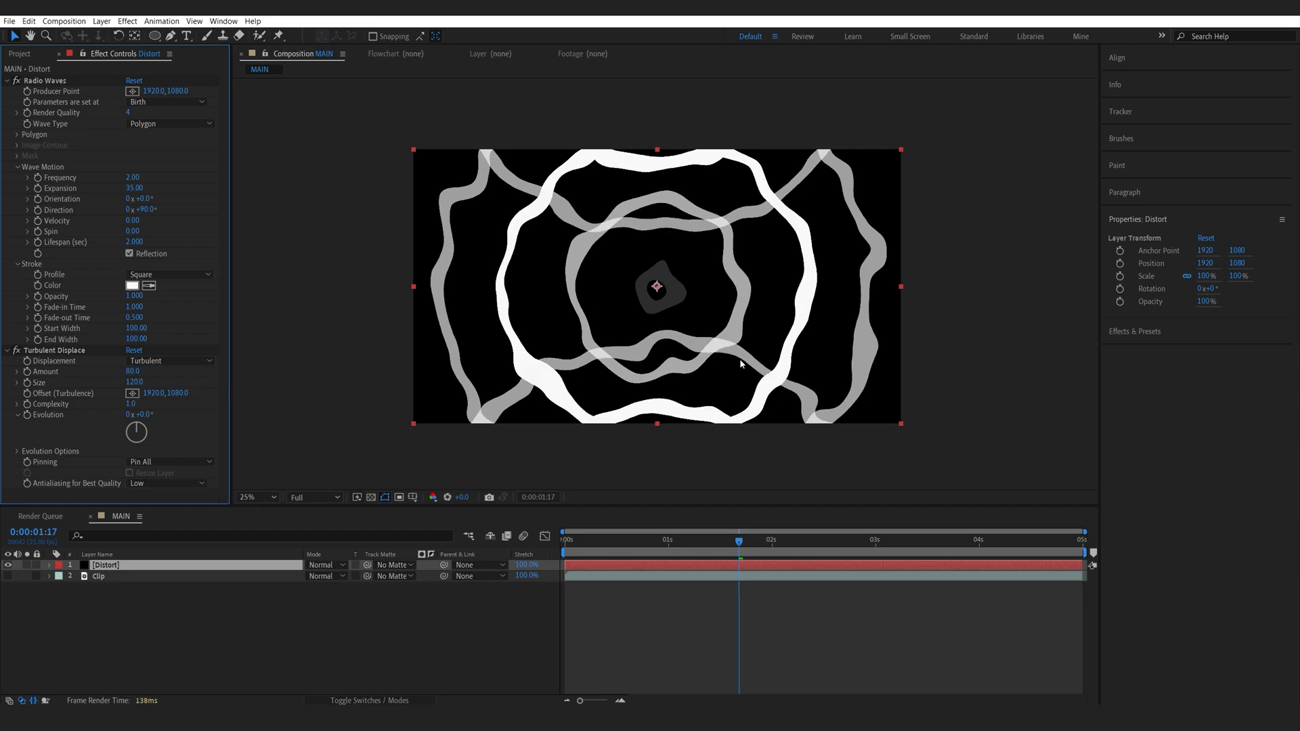
mouse_move(136, 591)
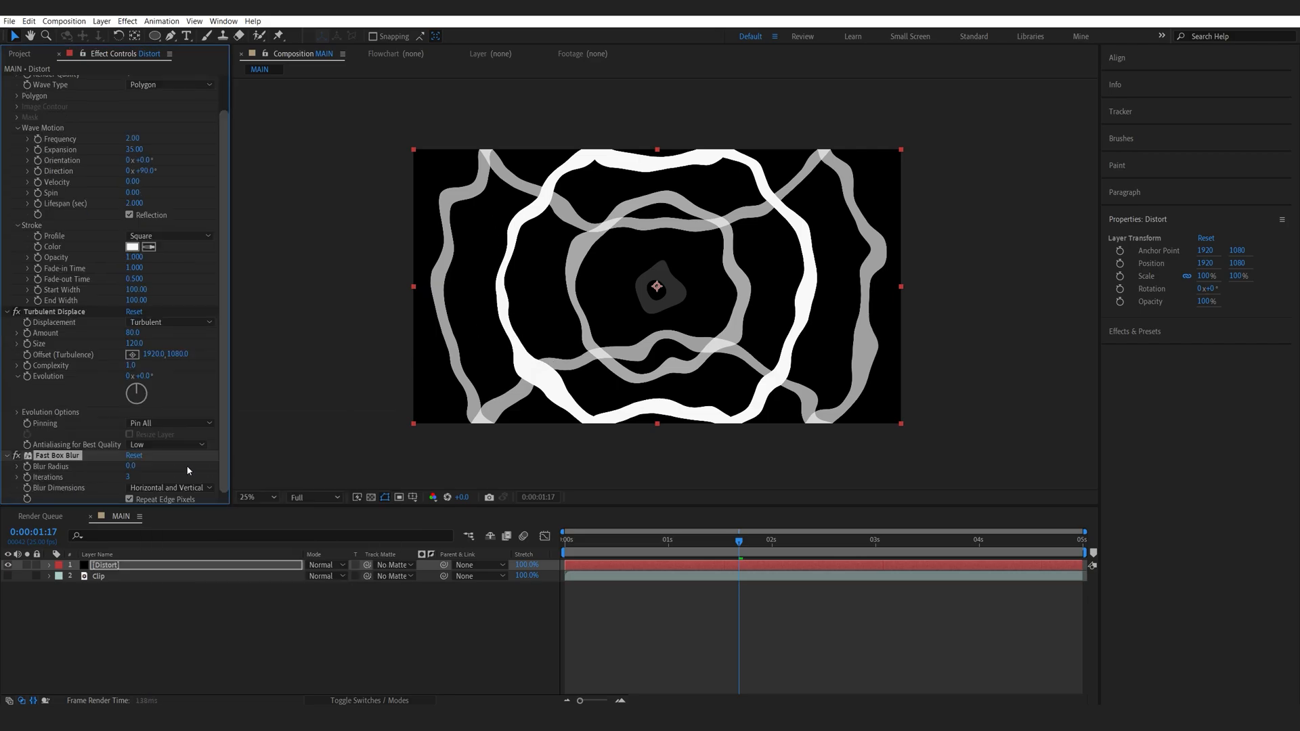
left_click(130, 466)
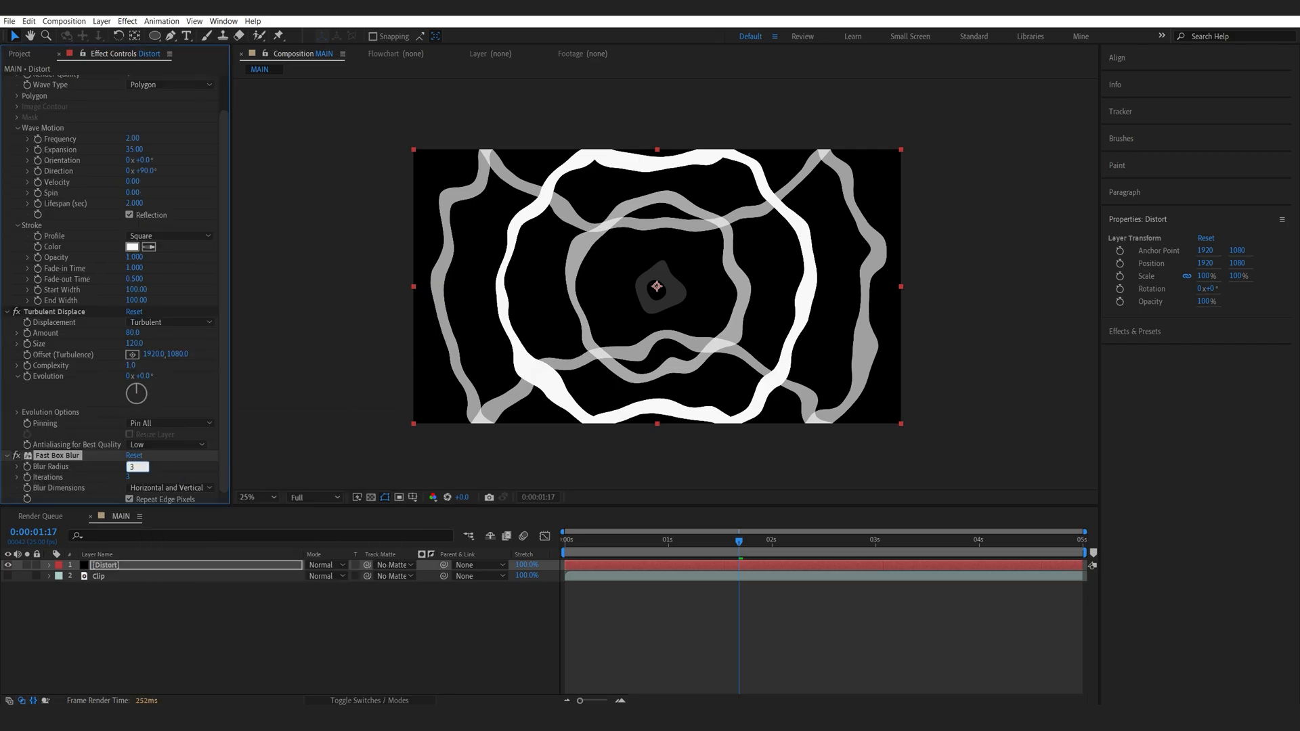
type("30.0")
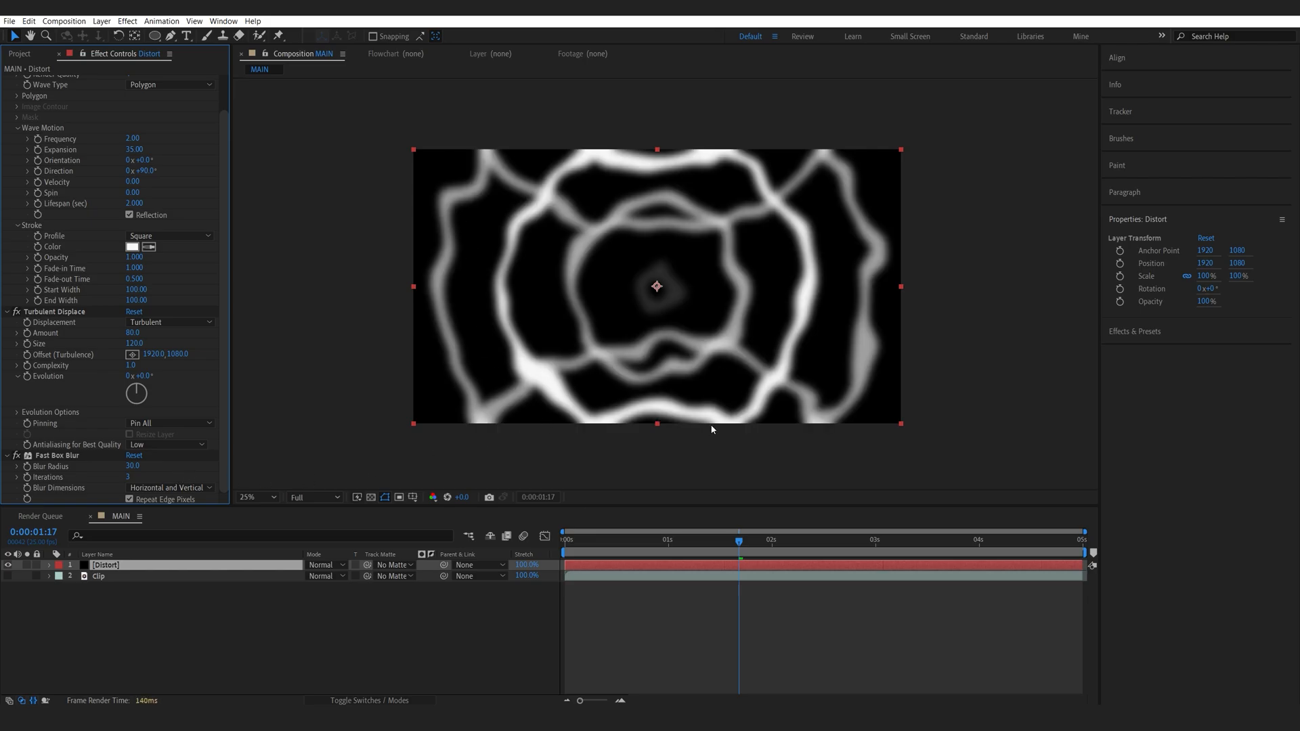
mouse_move(7, 579)
type("Displace")
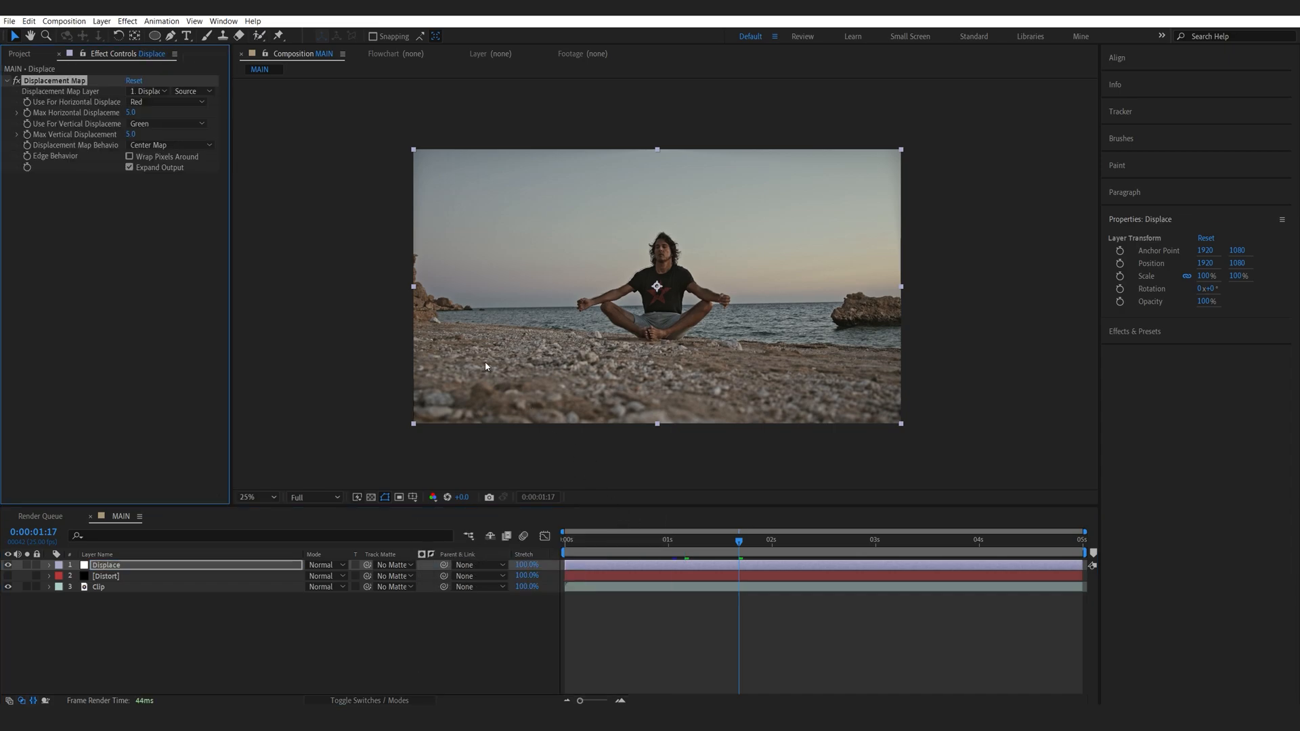
Point Displacement Map at the Distort layer and set its maximum displacement values
left_click(153, 91)
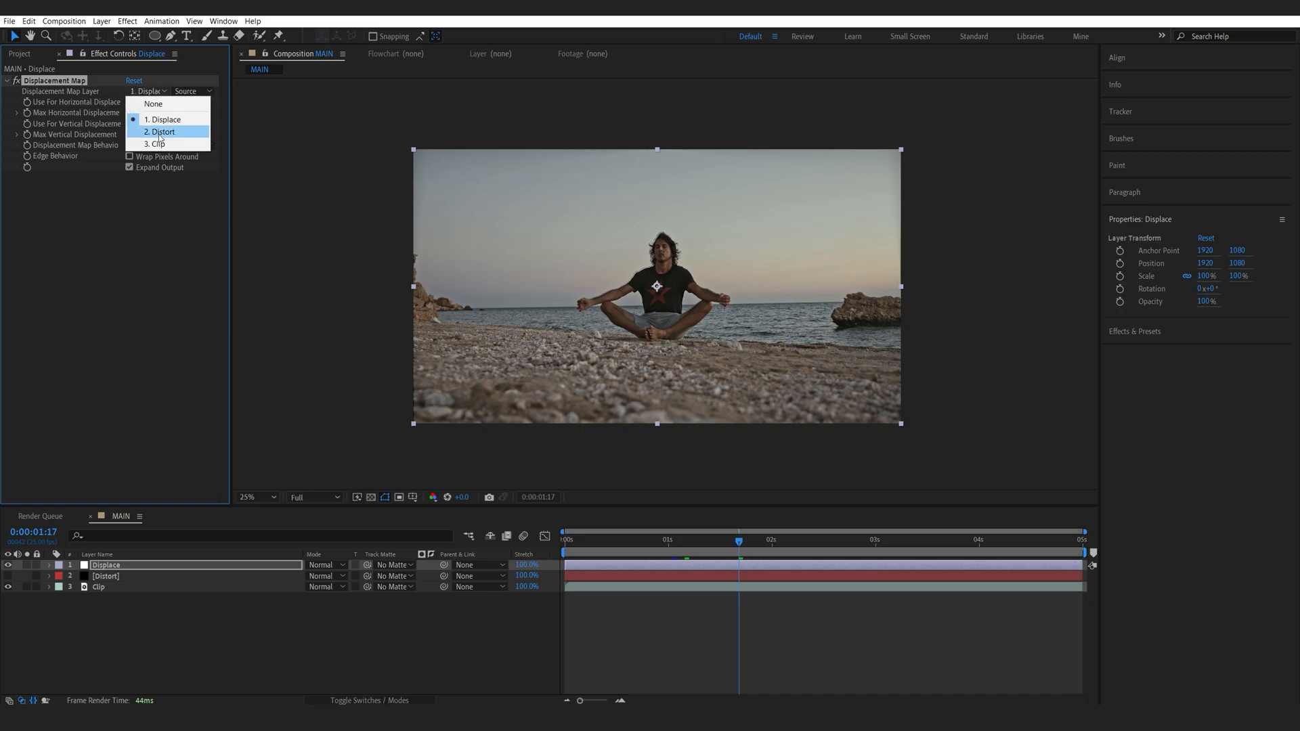
left_click(161, 132)
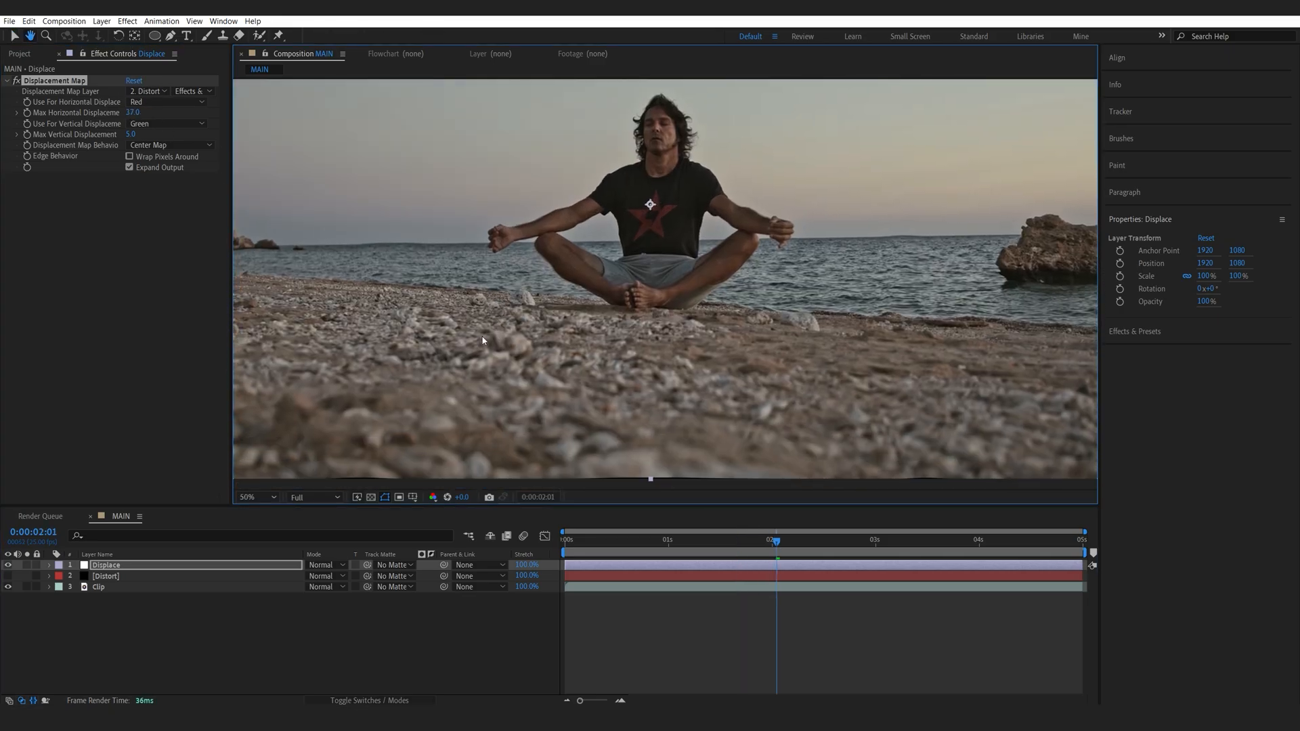
left_click(131, 113)
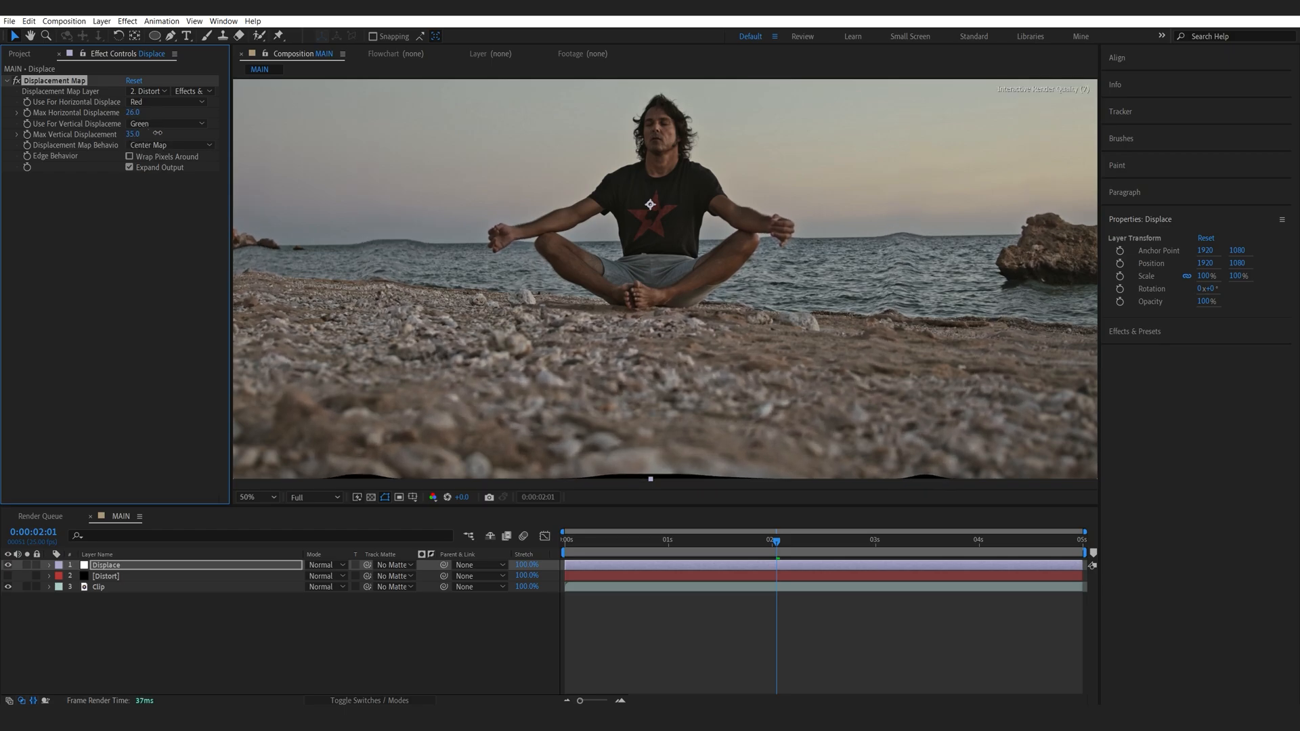
type("51.0")
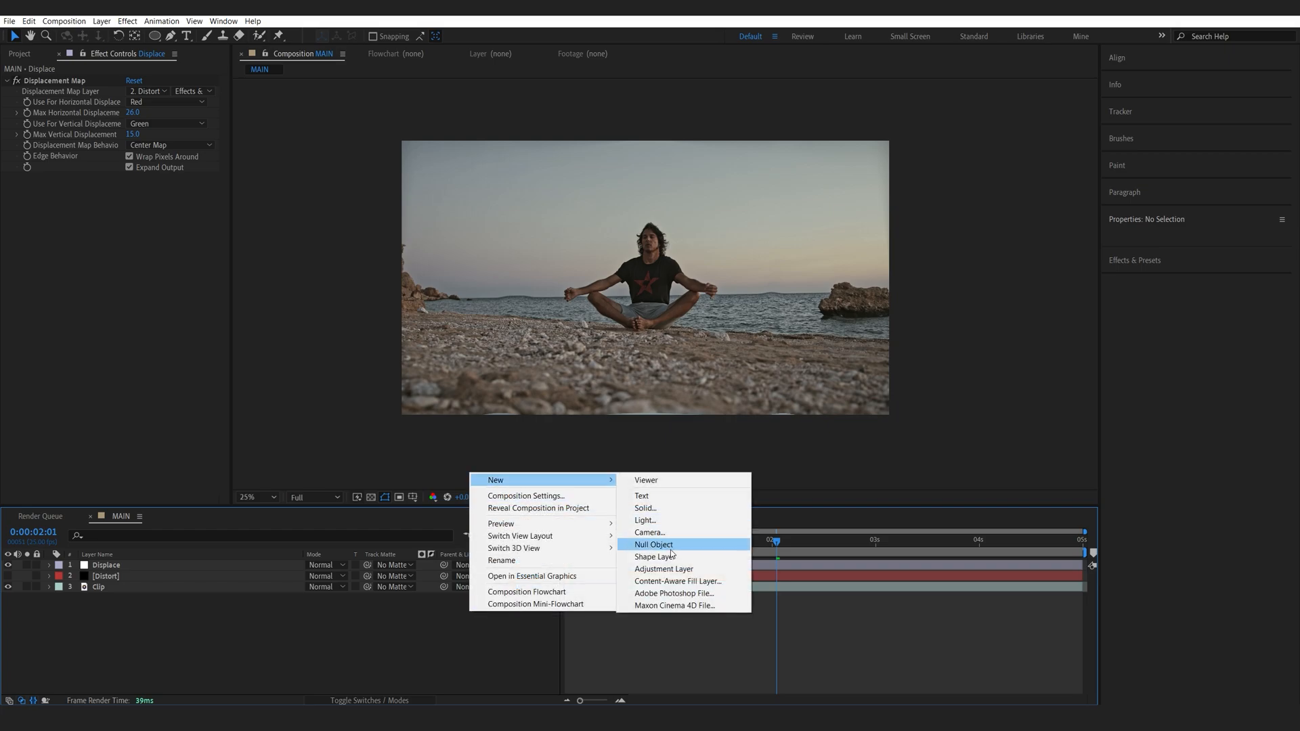
Add an adjustment layer named Noise with Quick Chromatic Aberration and adjust its position
left_click(663, 569)
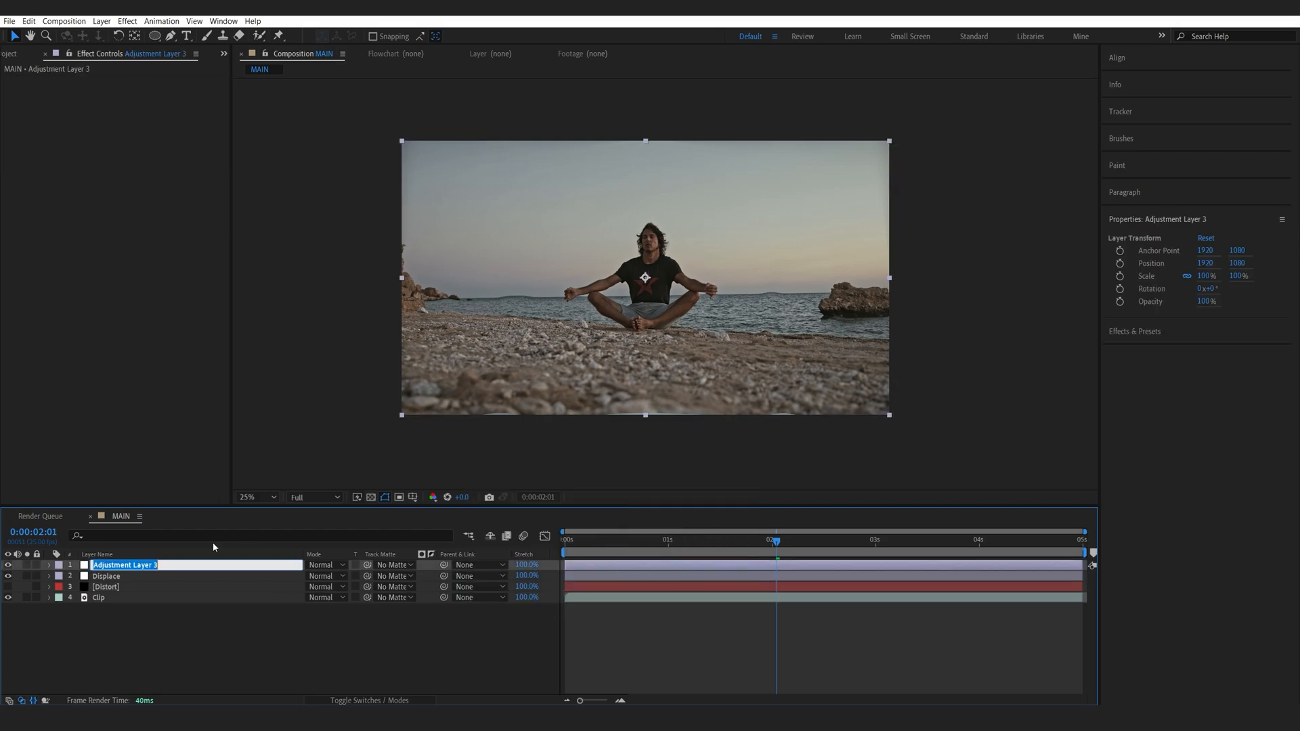
type("Noise")
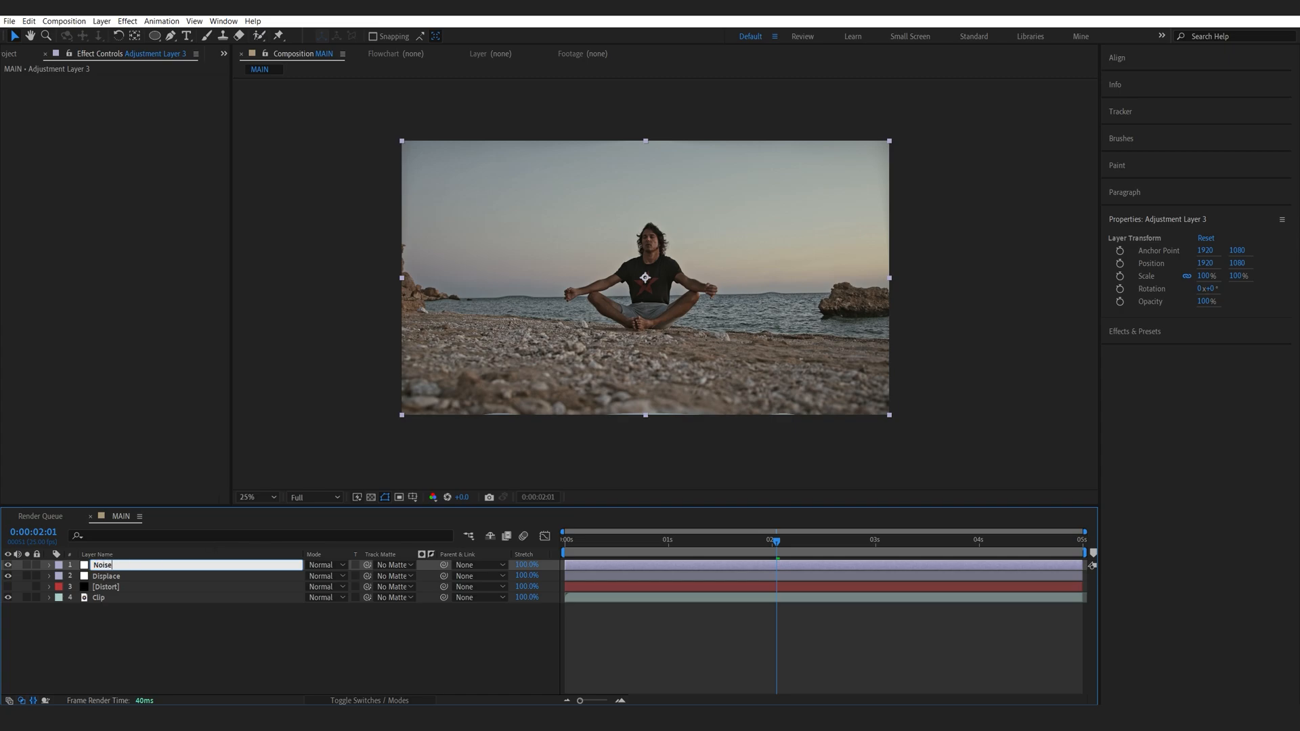
type("quick")
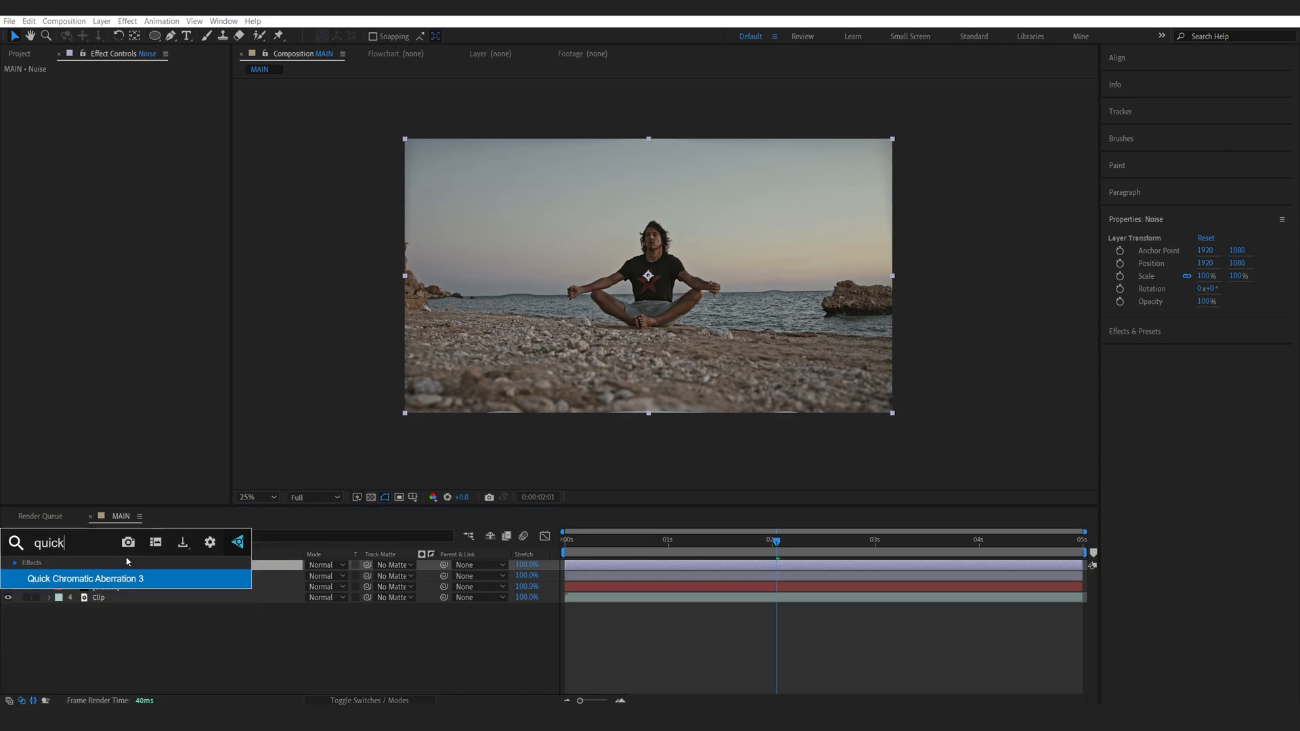
double_click(84, 578)
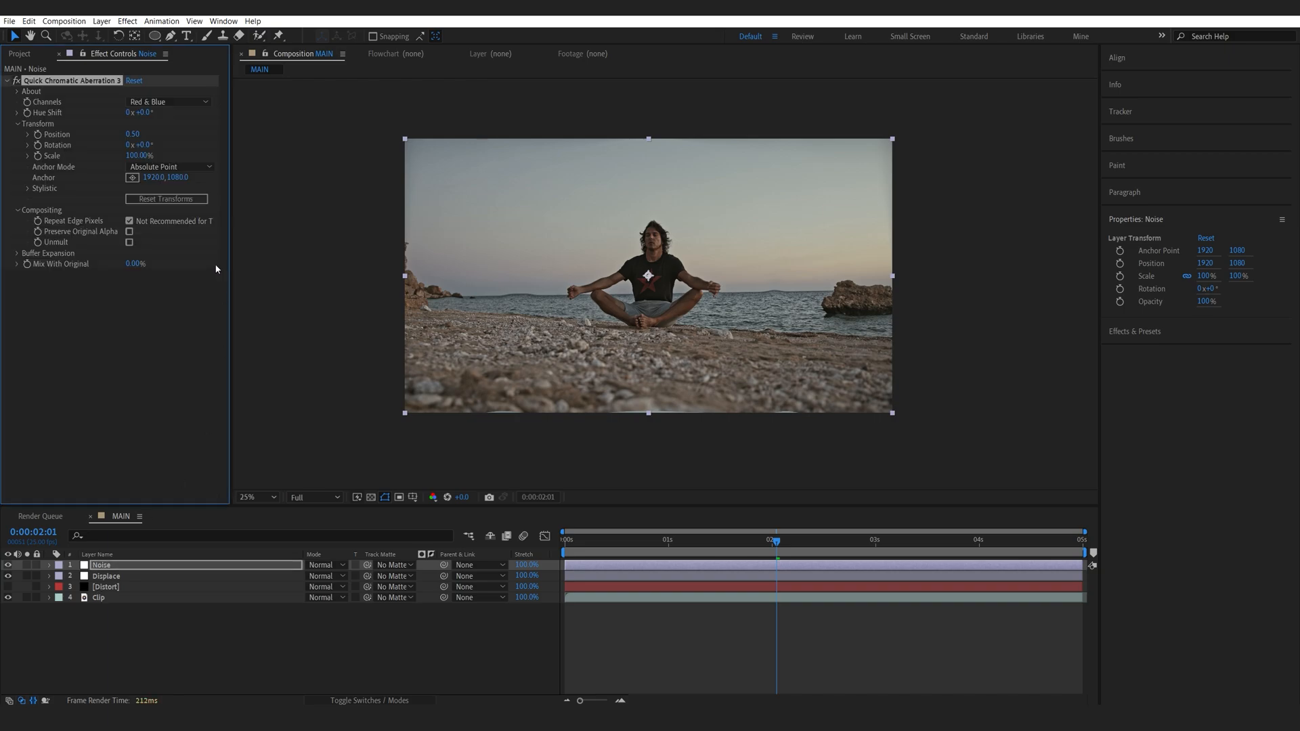
mouse_move(209, 315)
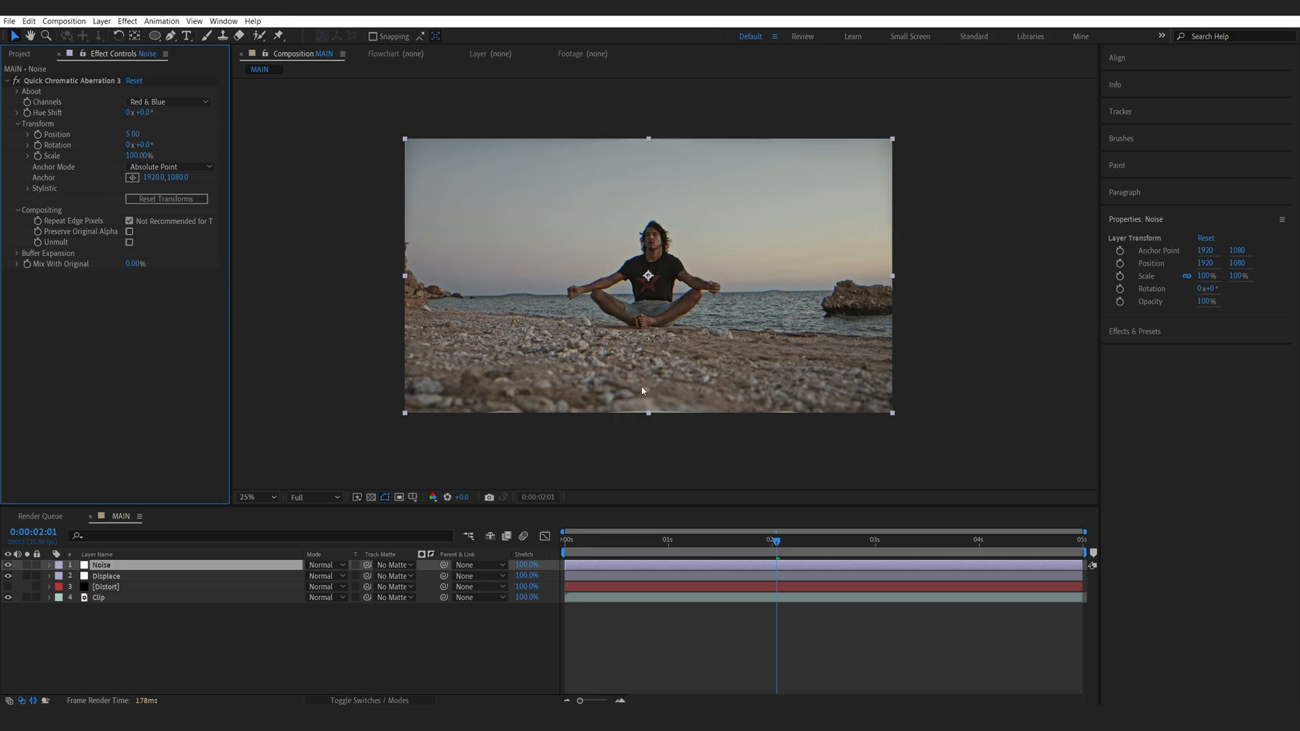
Apply CC Blobbylize to Noise and set Cut Away to 0
left_click(253, 497)
type("3")
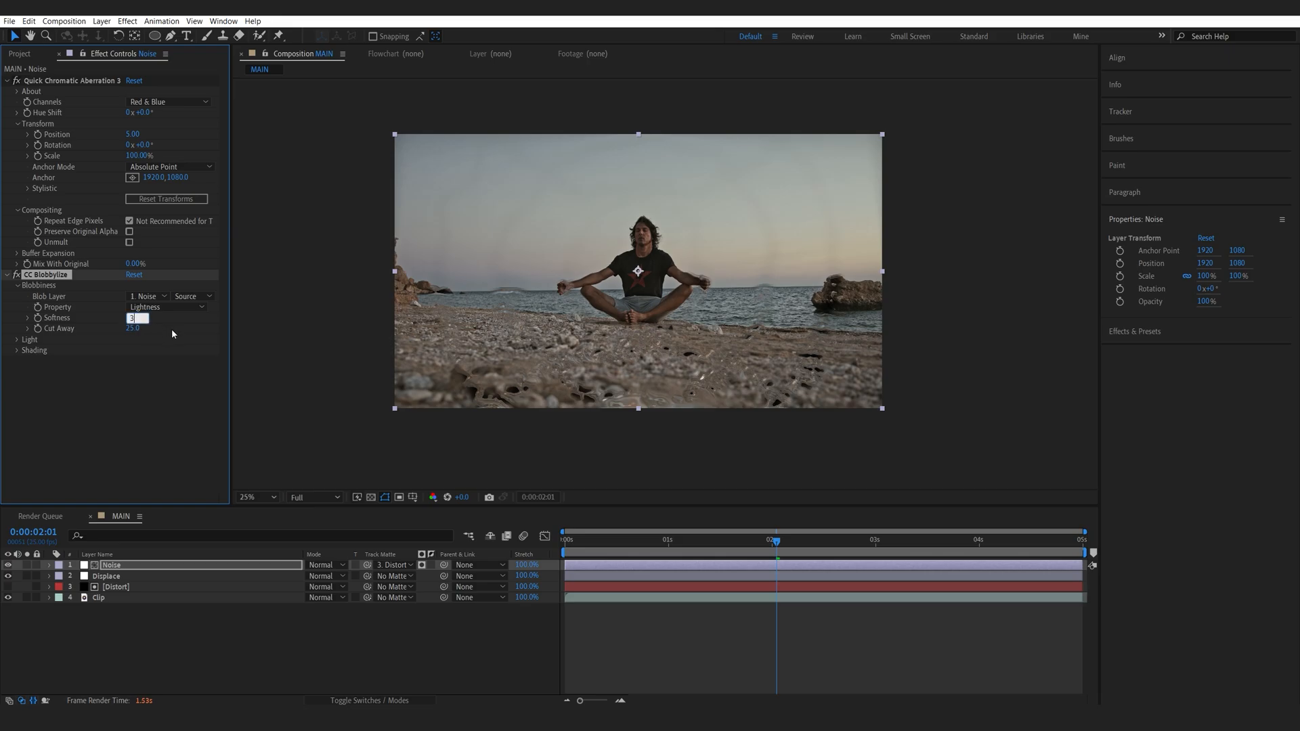
left_click(132, 327)
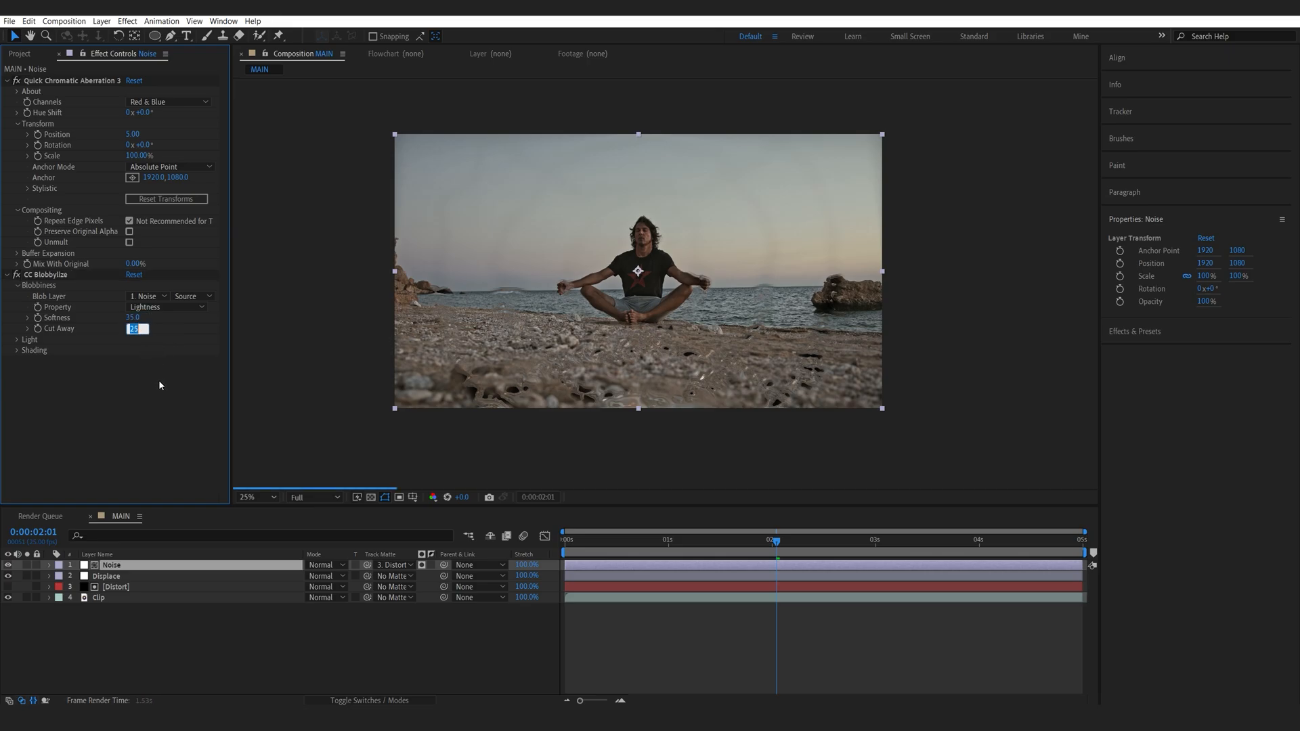
type("0.0")
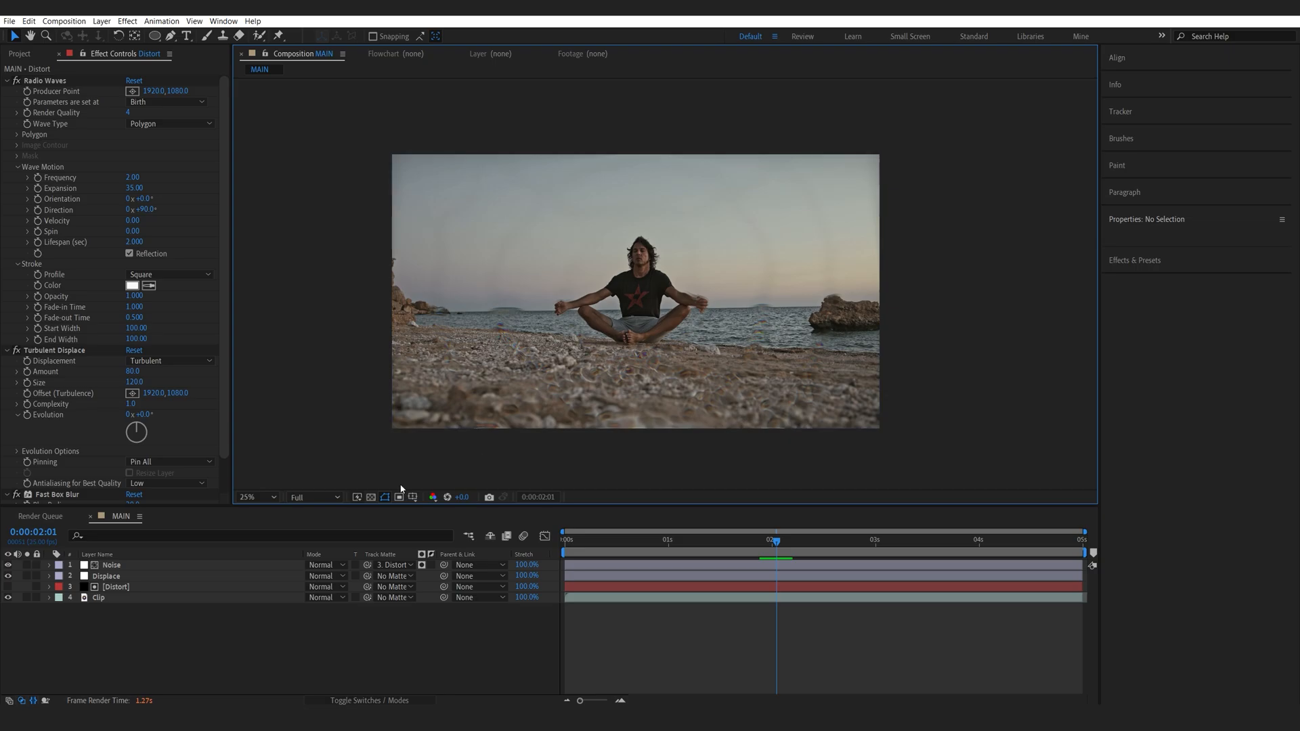
Set the duplicate Distort layer to Add mode at 20% opacity
left_click(116, 586)
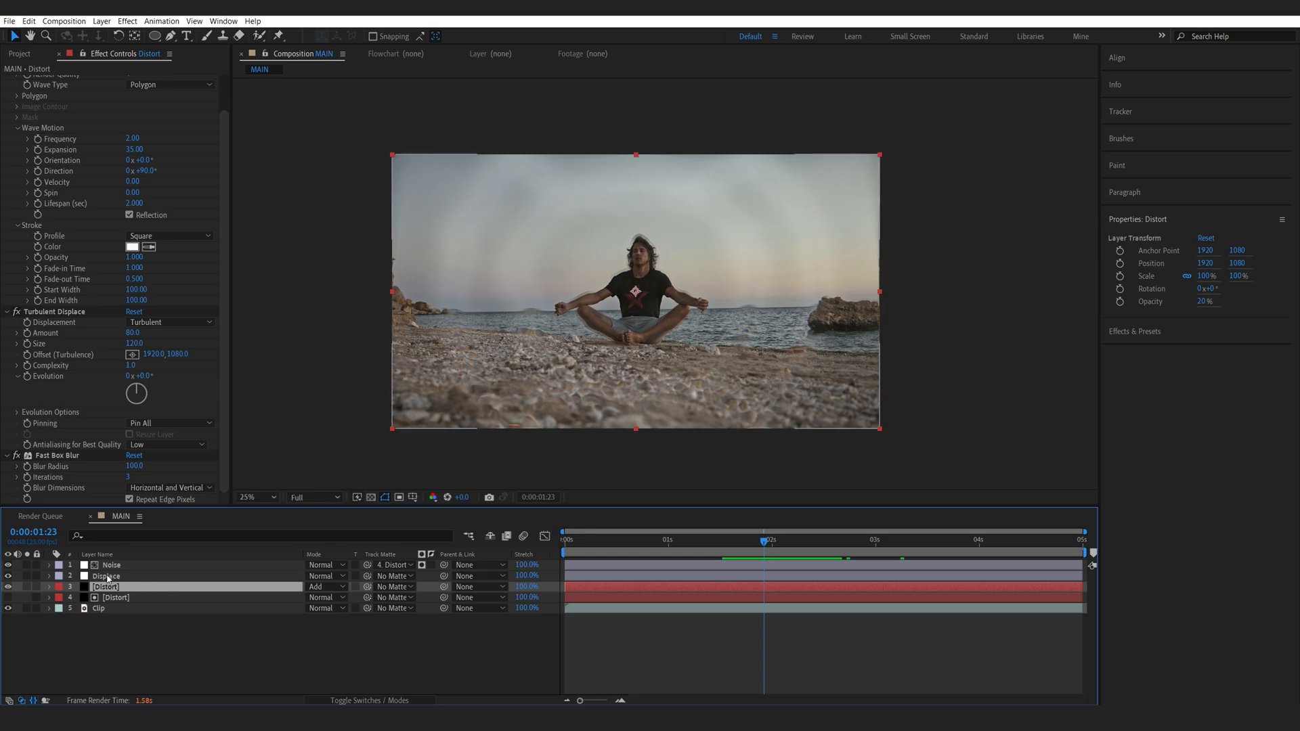
Set the Displace layer's oval mask to Subtract and reveal its feather
left_click(106, 575)
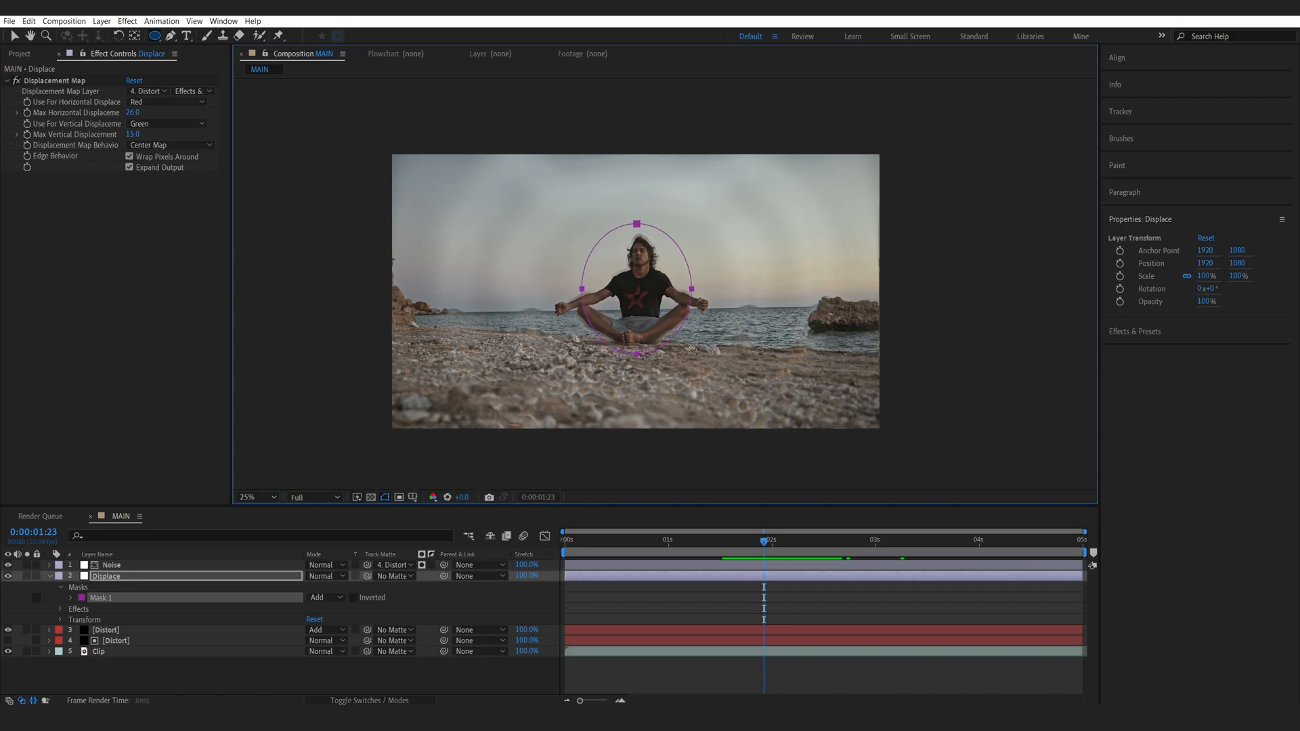
left_click(324, 597)
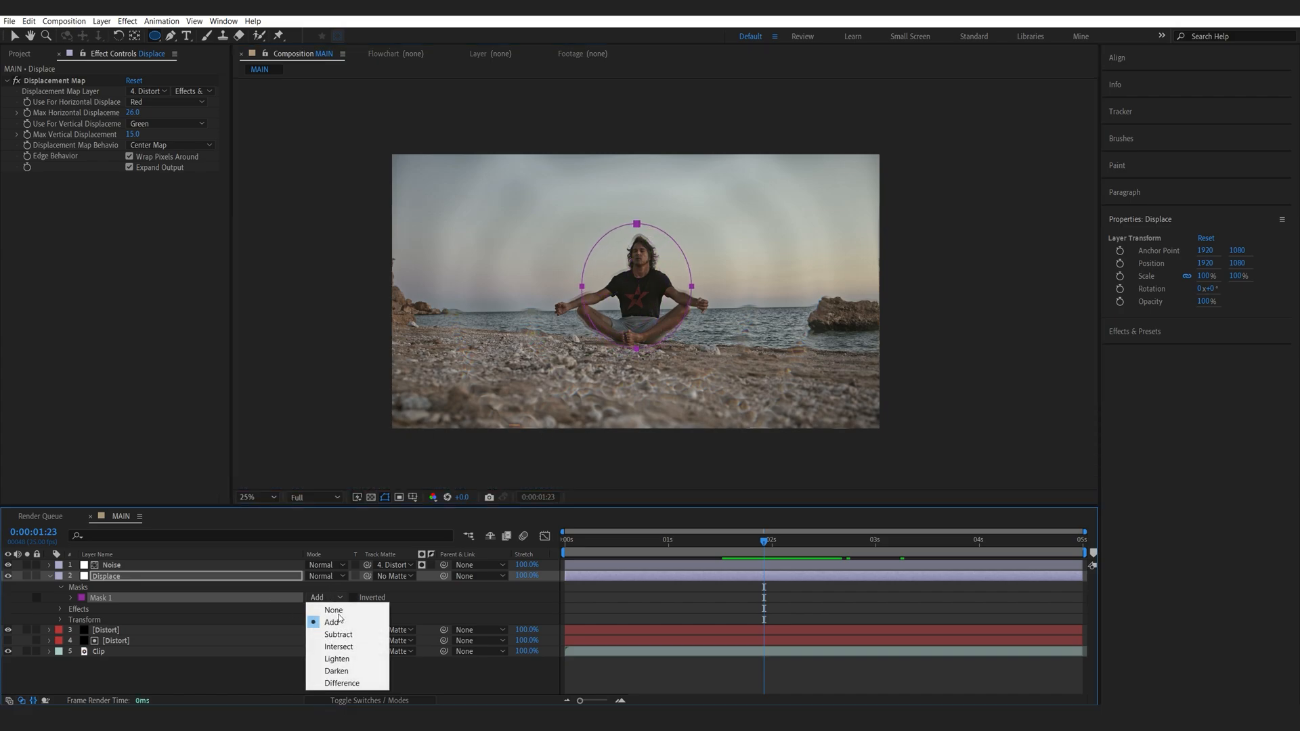
left_click(338, 634)
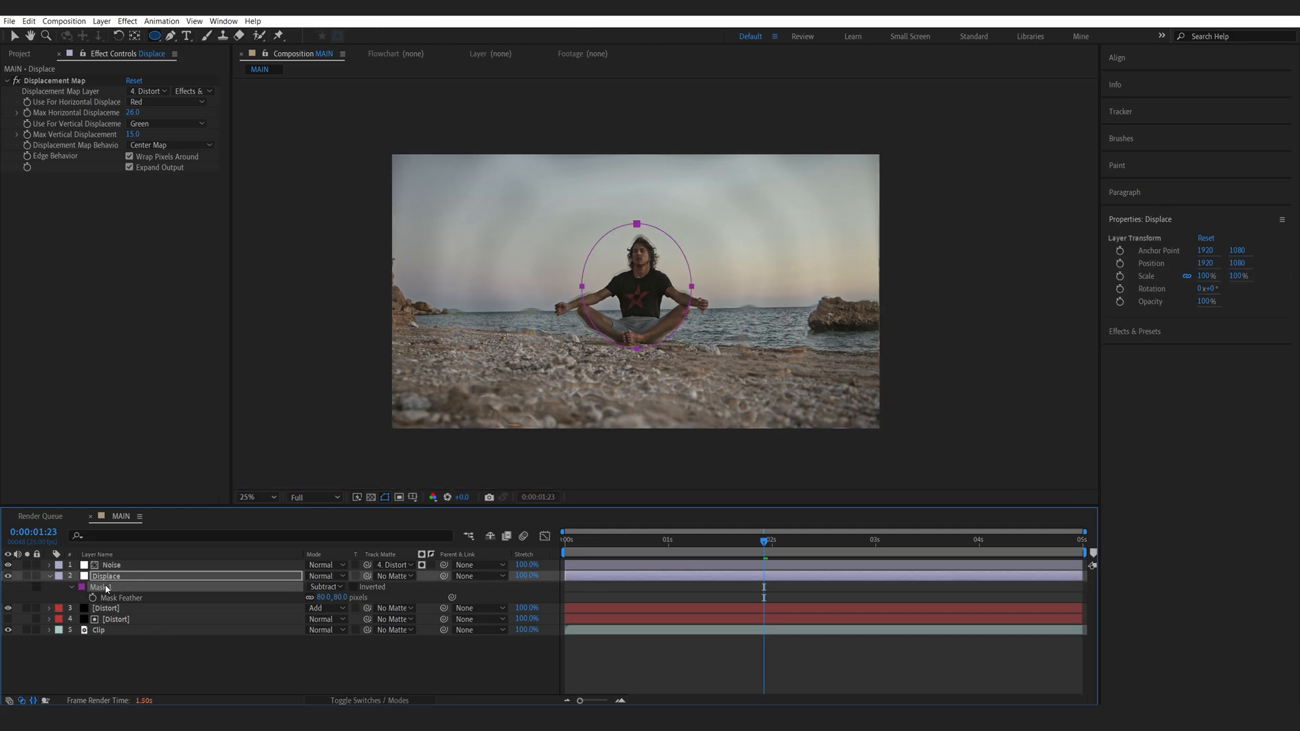
left_click(112, 564)
type("r")
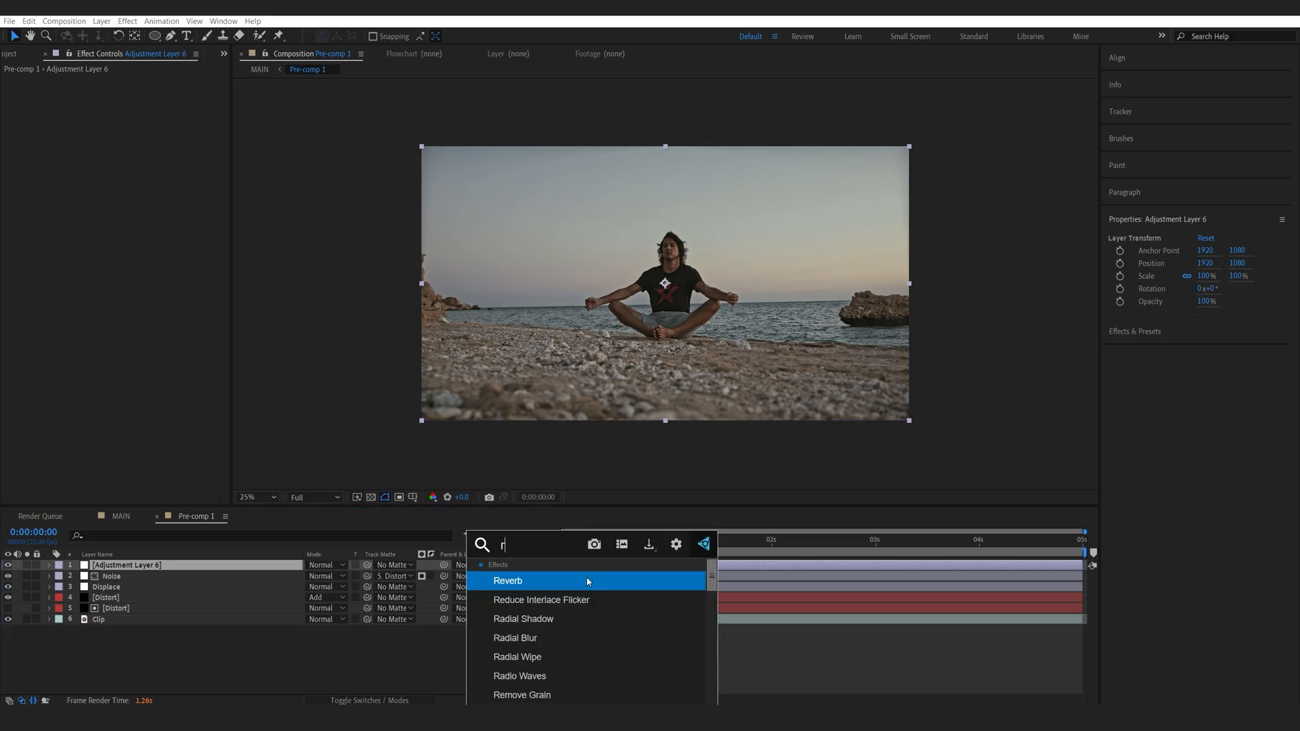
Apply Radial Blur in Zoom mode and CC Lens with amount and convergence at 0
double_click(515, 637)
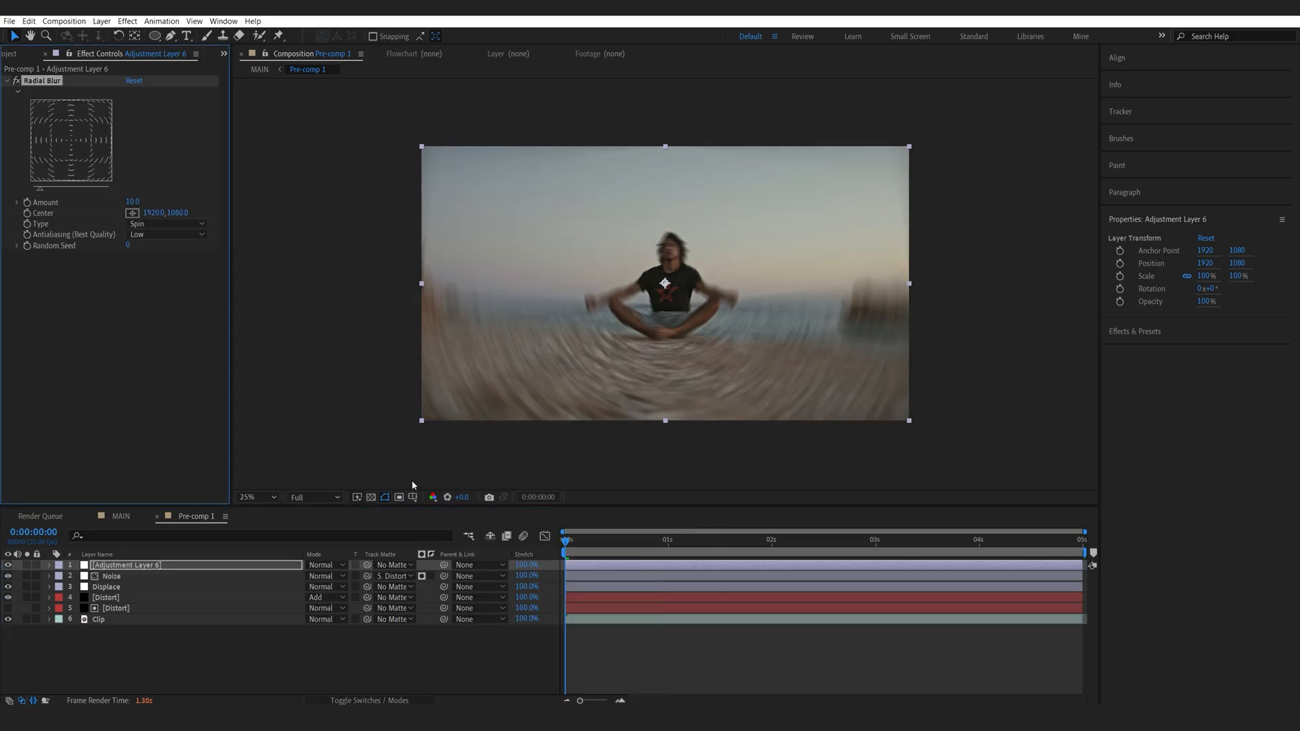
type("cc le")
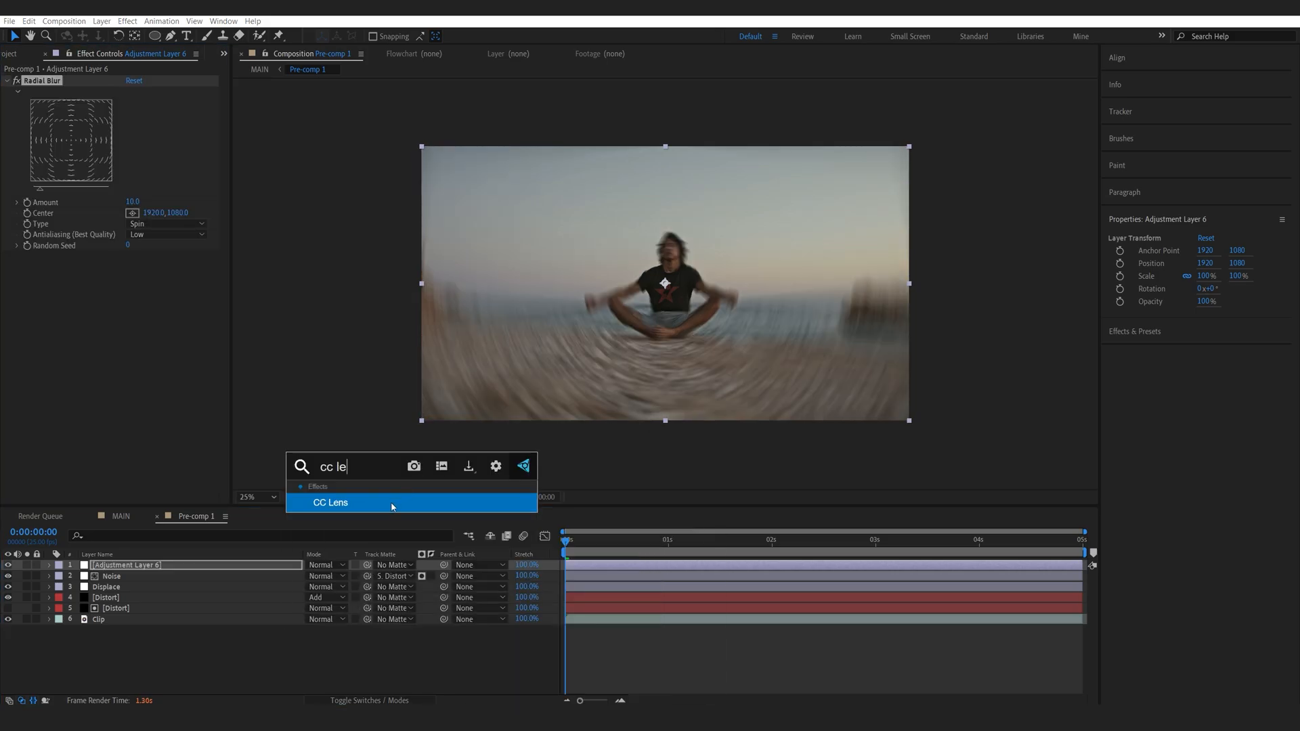
double_click(330, 503)
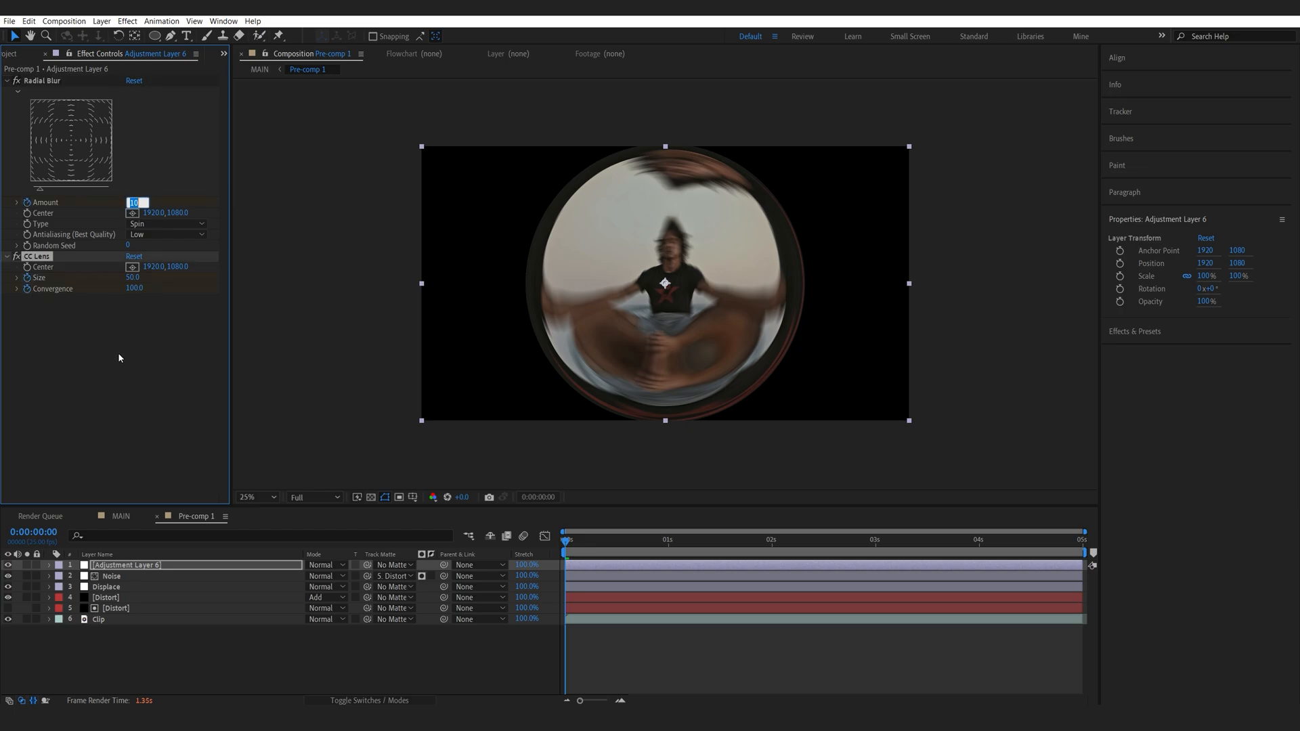
type("0.0")
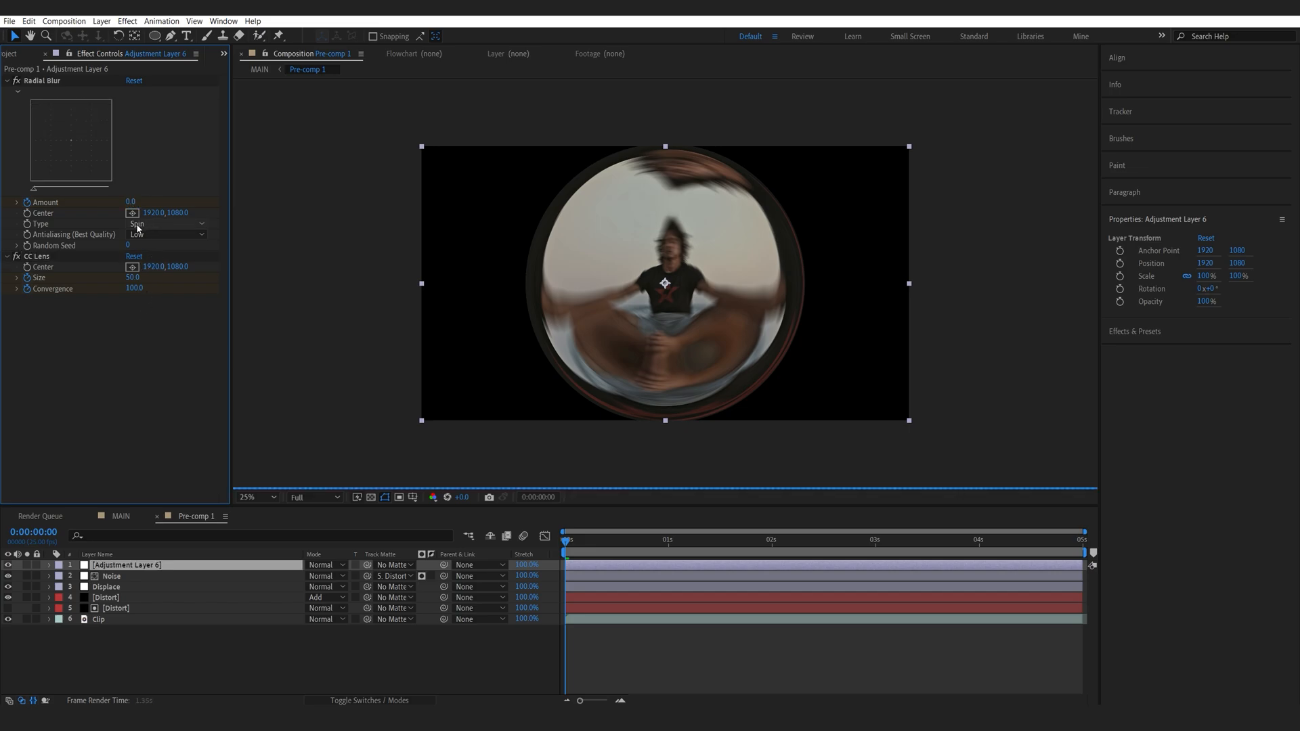
left_click(165, 223)
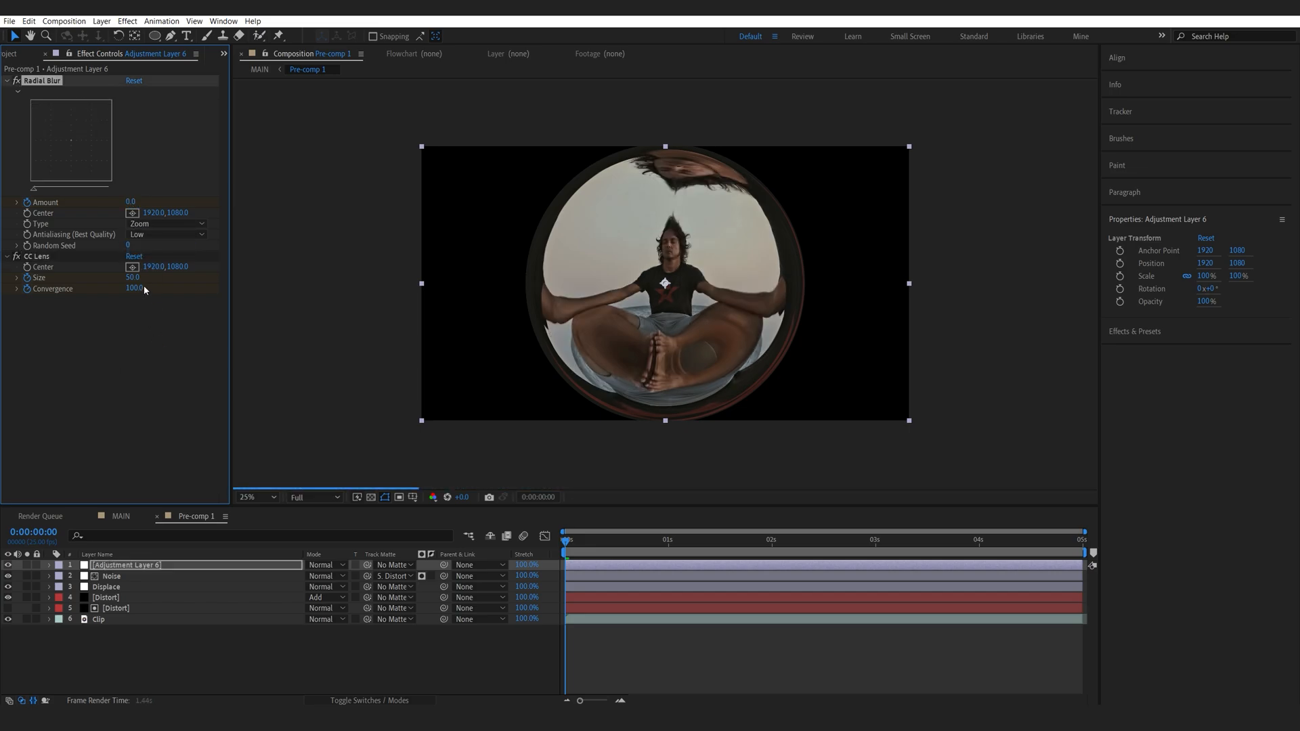
left_click_drag(134, 288, 129, 288)
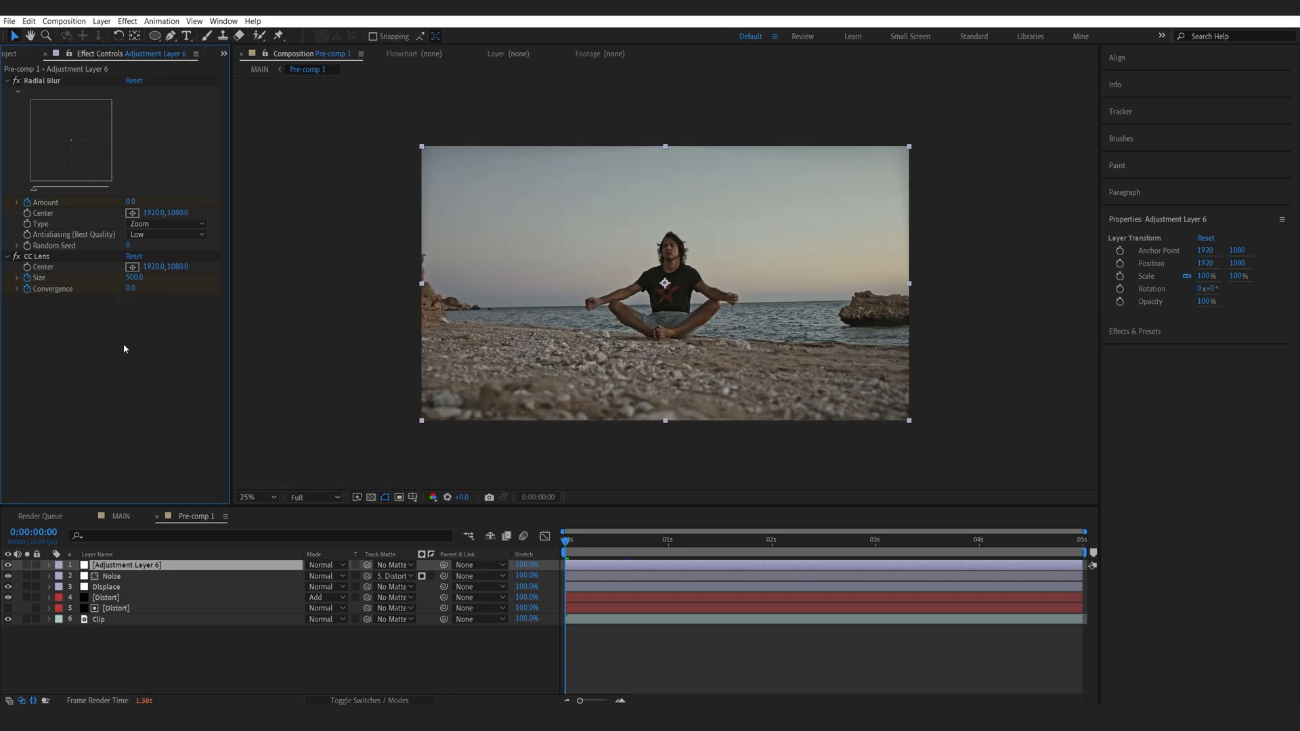
mouse_move(431, 437)
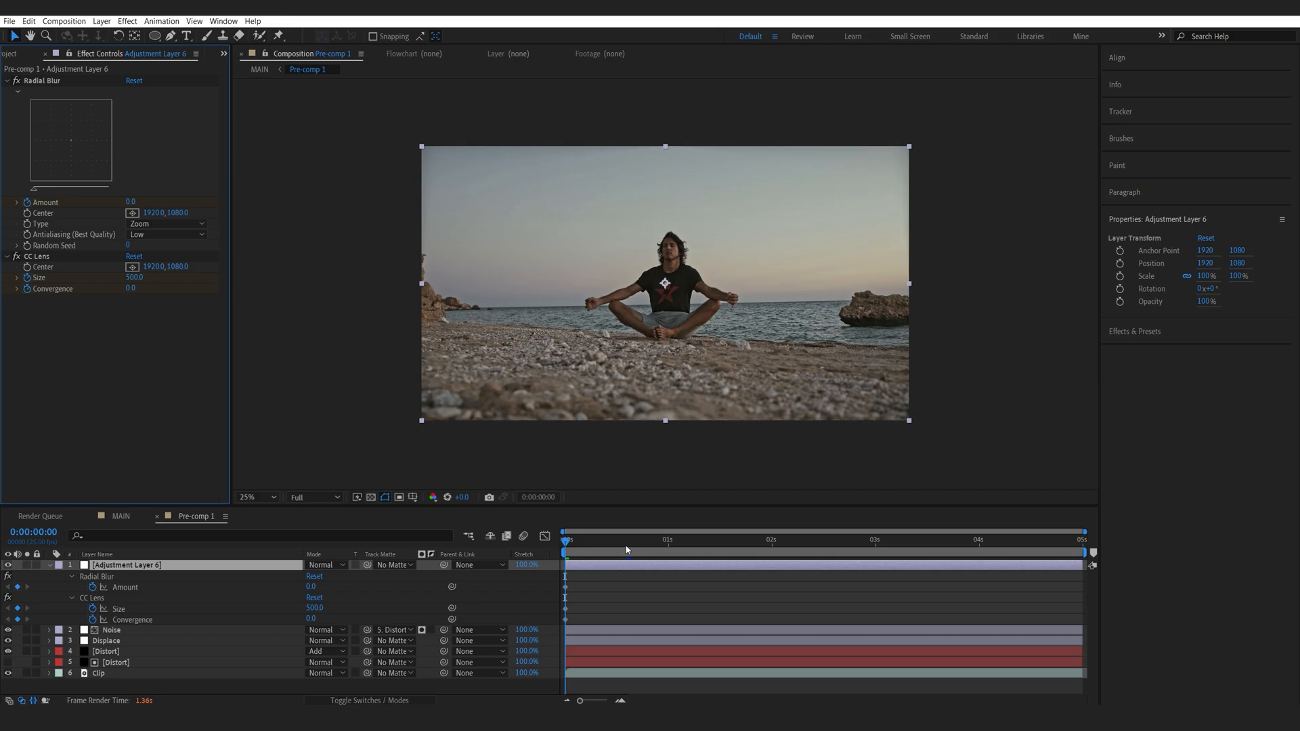
At frame 15, keyframe the values up to 100
left_click(627, 540)
type("350")
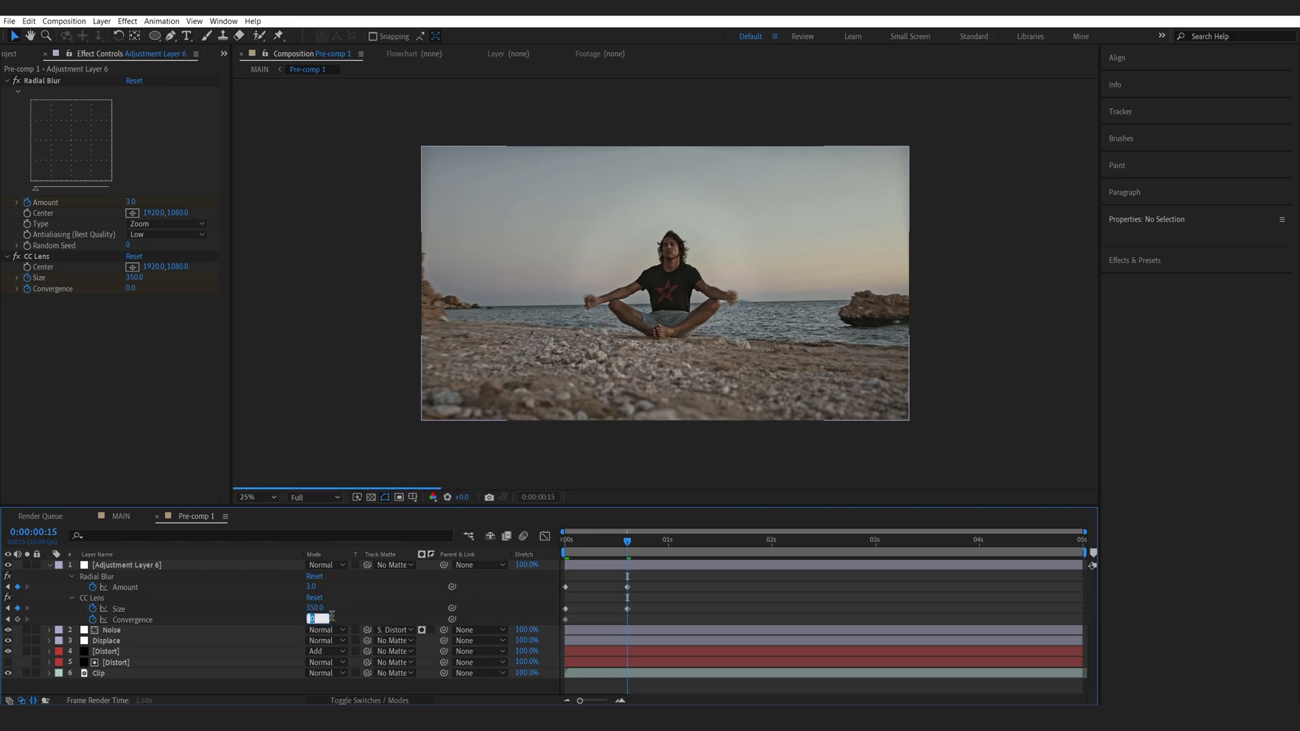
type("100.0")
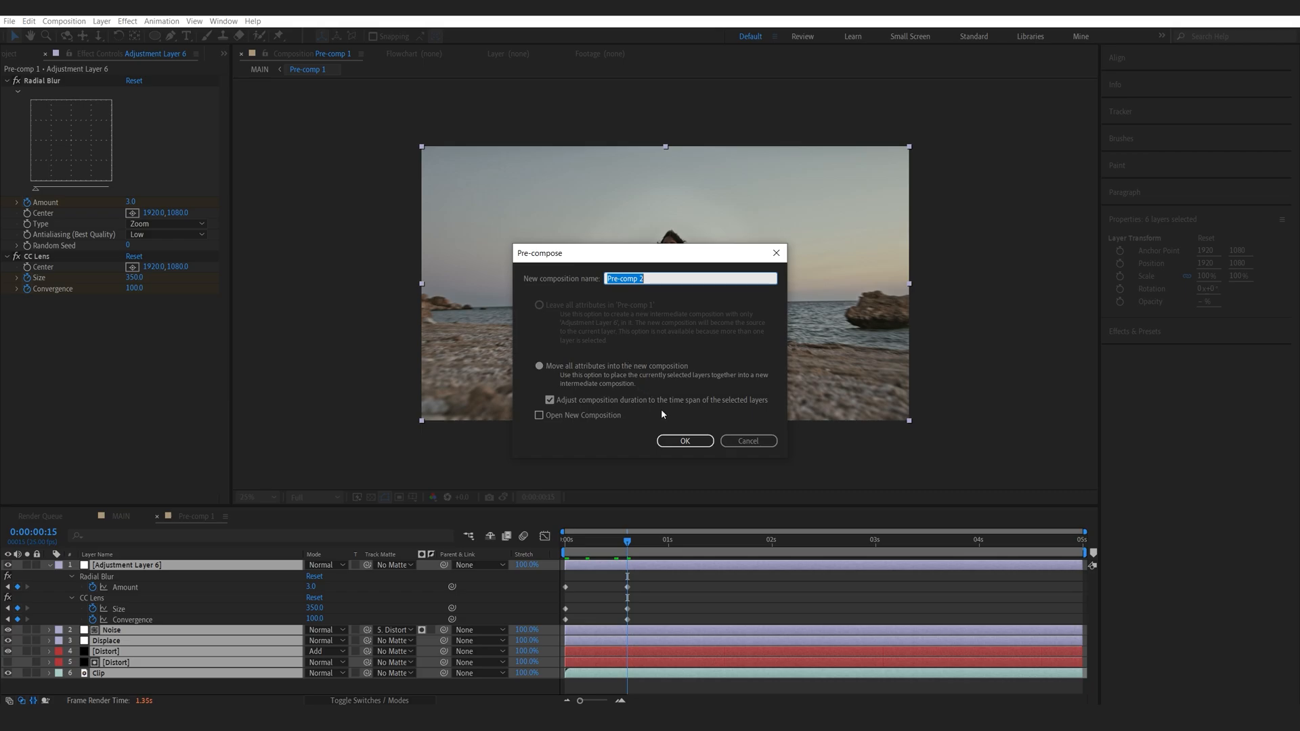
Create Pre-comp 2, apply the Wiggle-position preset and edit the wiggle amount
left_click(684, 440)
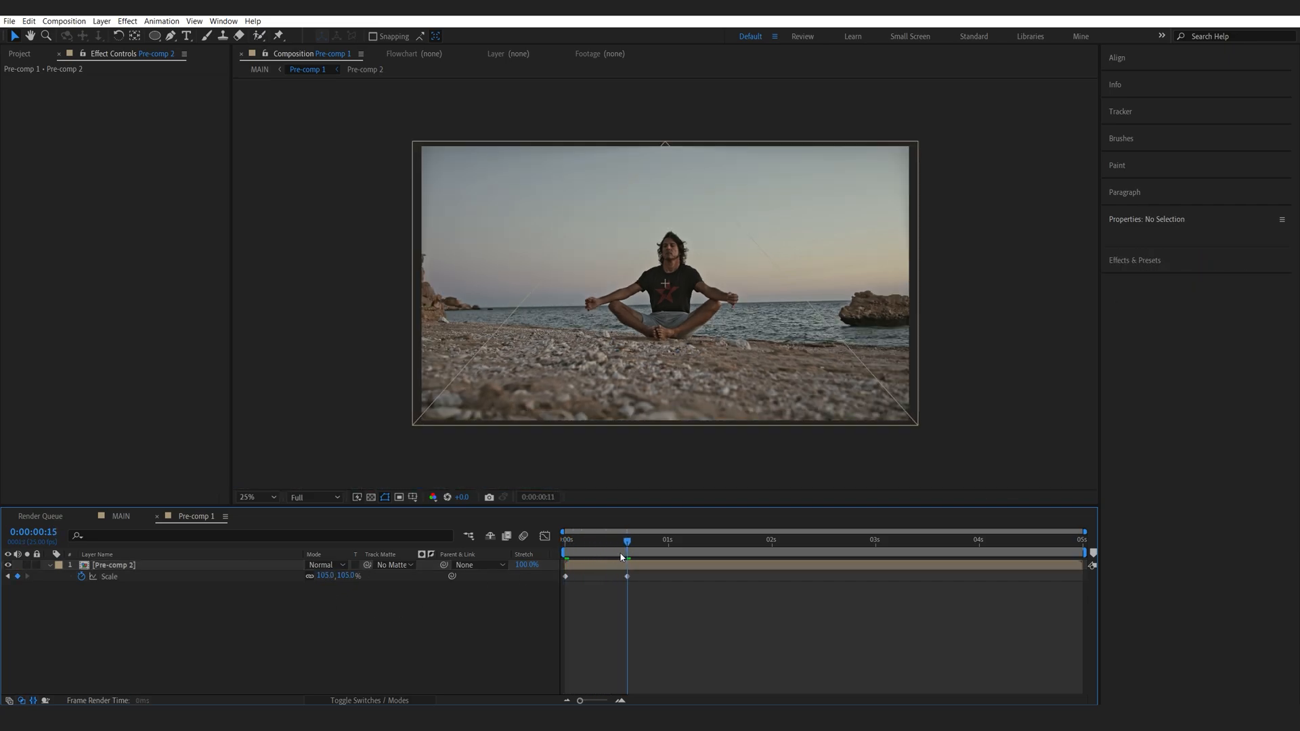
left_click(112, 565)
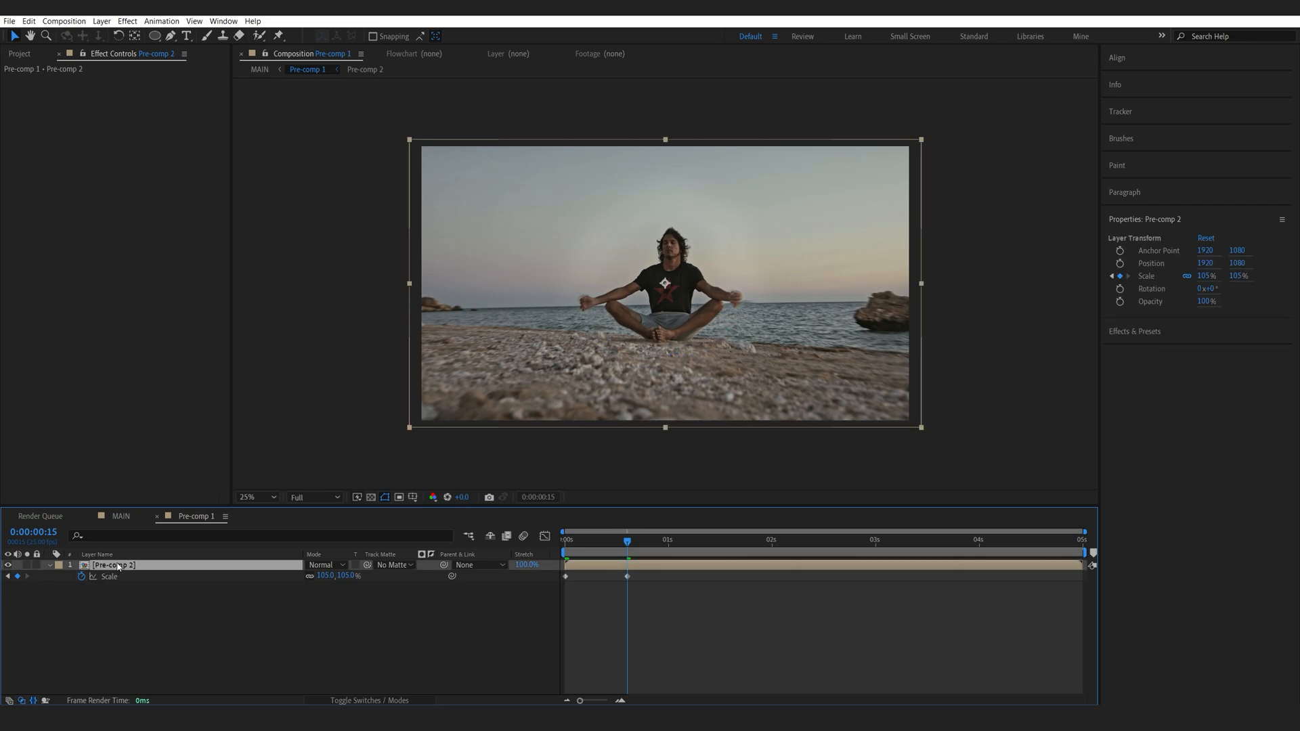
type("wiggl")
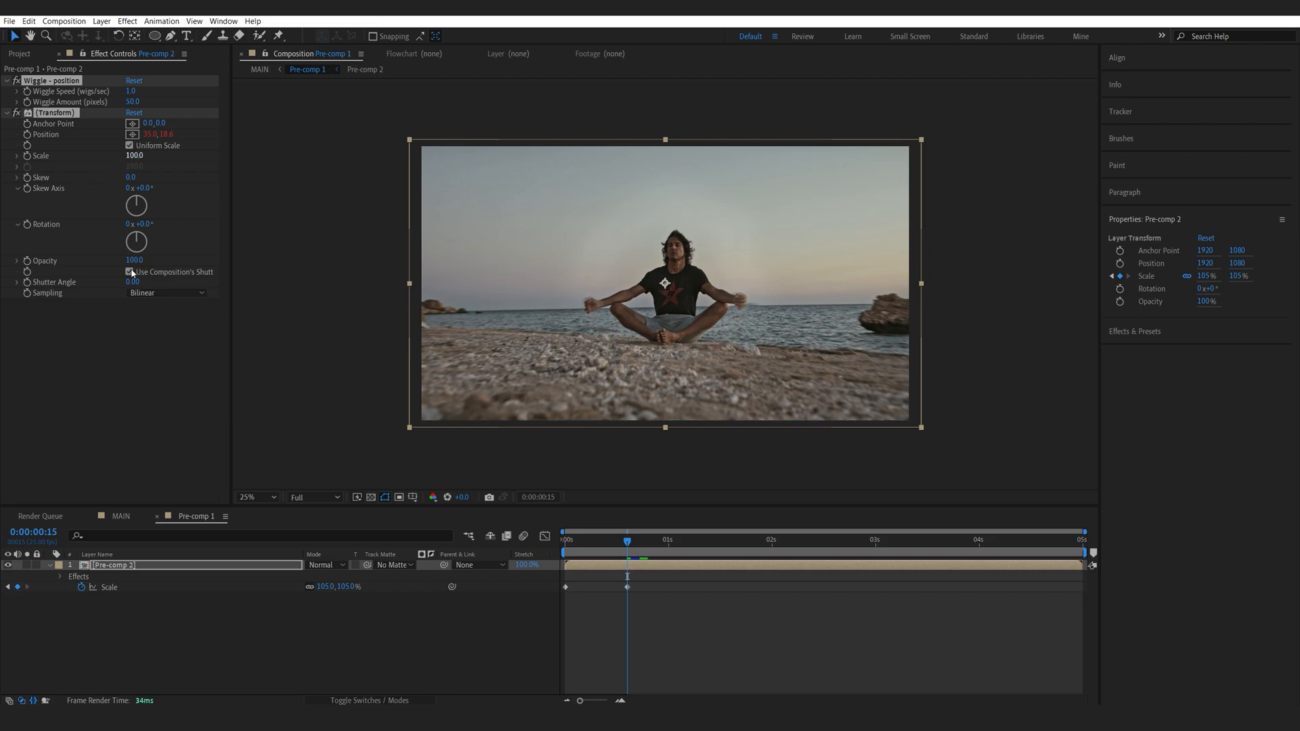
double_click(132, 102)
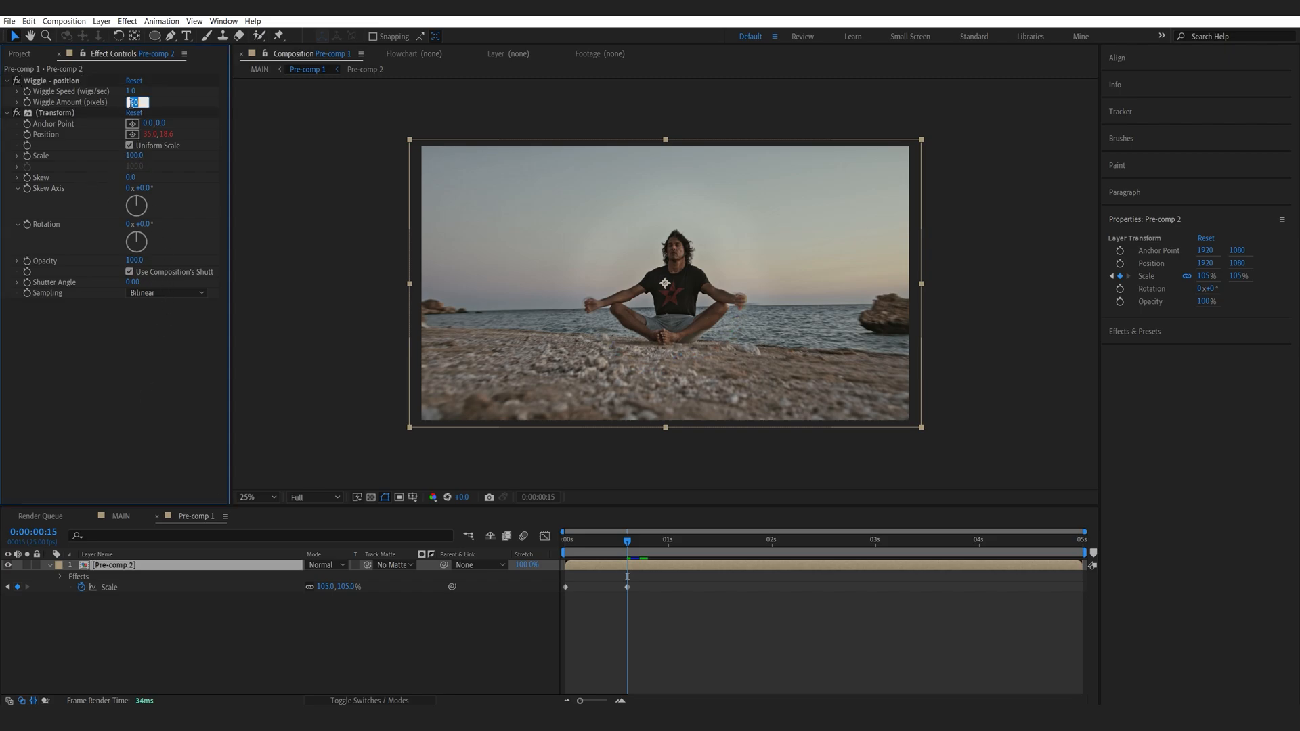